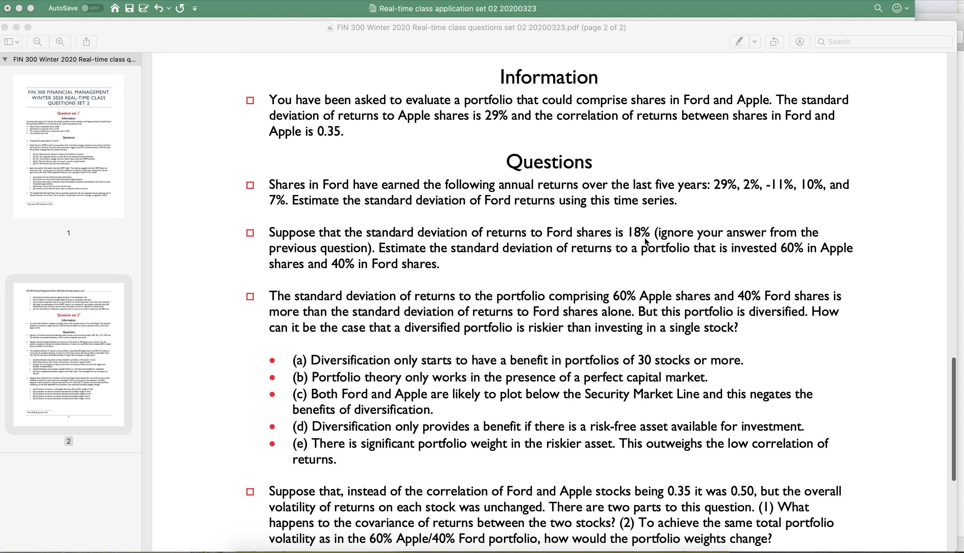
mouse_move(412, 249)
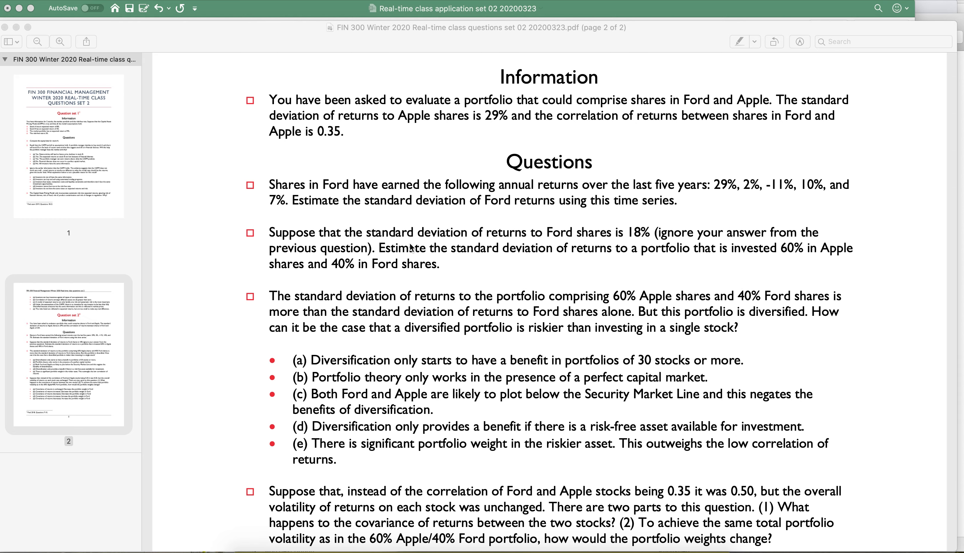
mouse_move(504, 290)
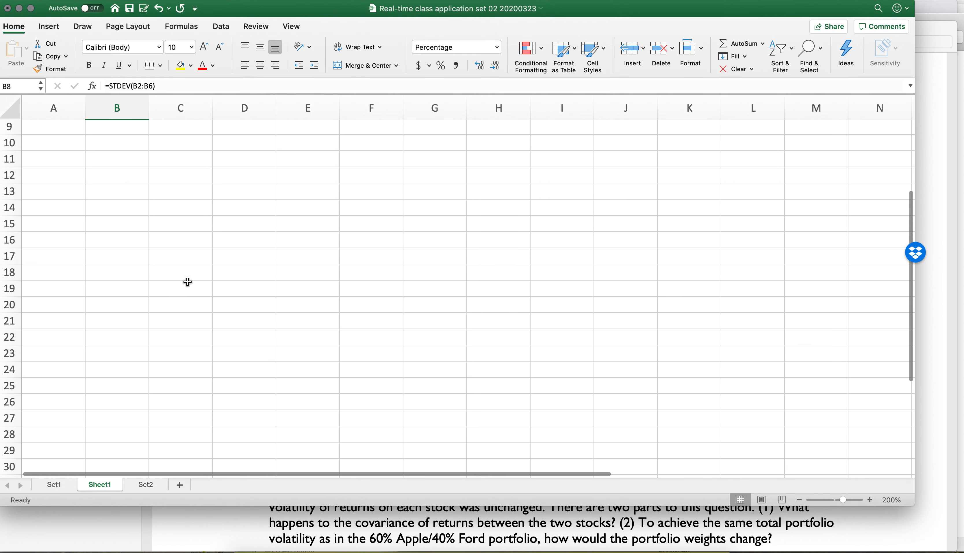
Enter Apple and Ford headers with weights 60% and =1-C13 giving 40%
text(Apple)
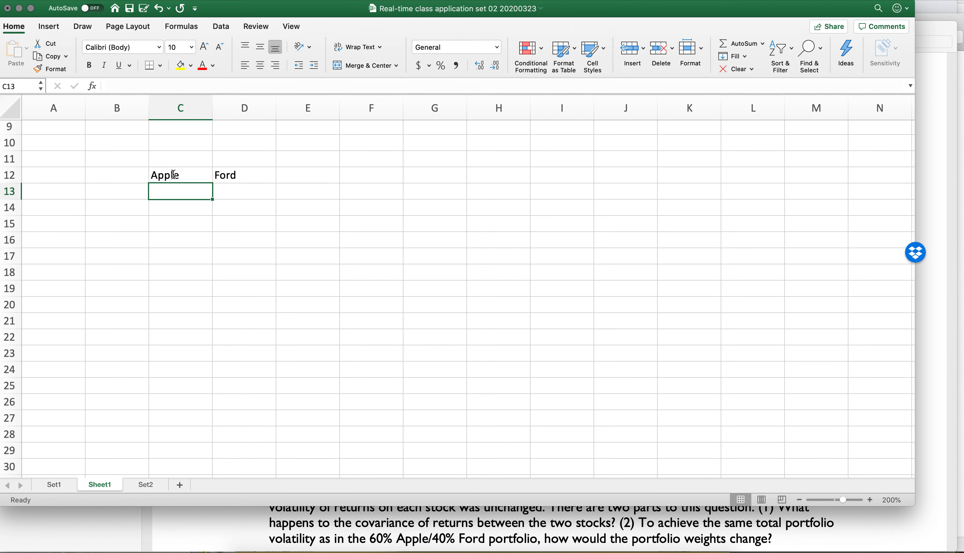
text(60%)
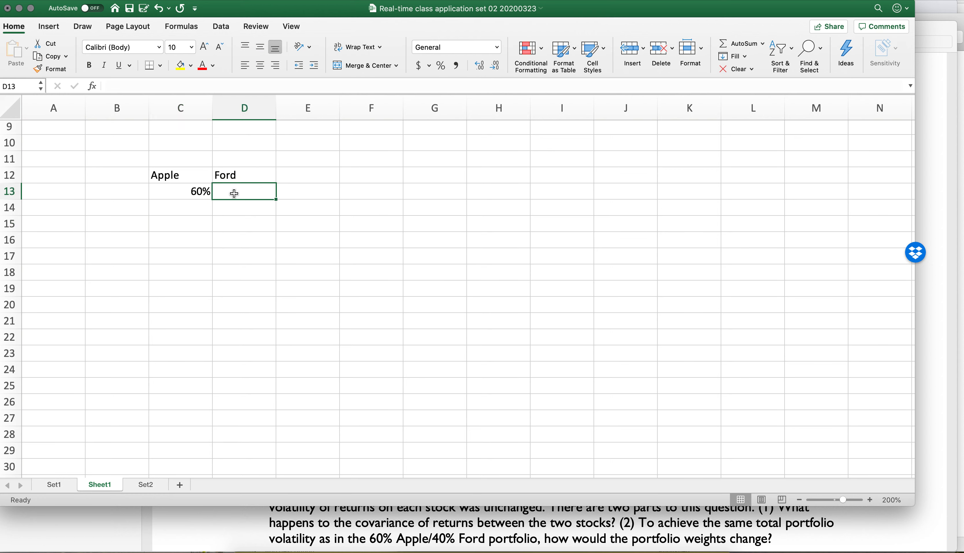
text(=1-C13)
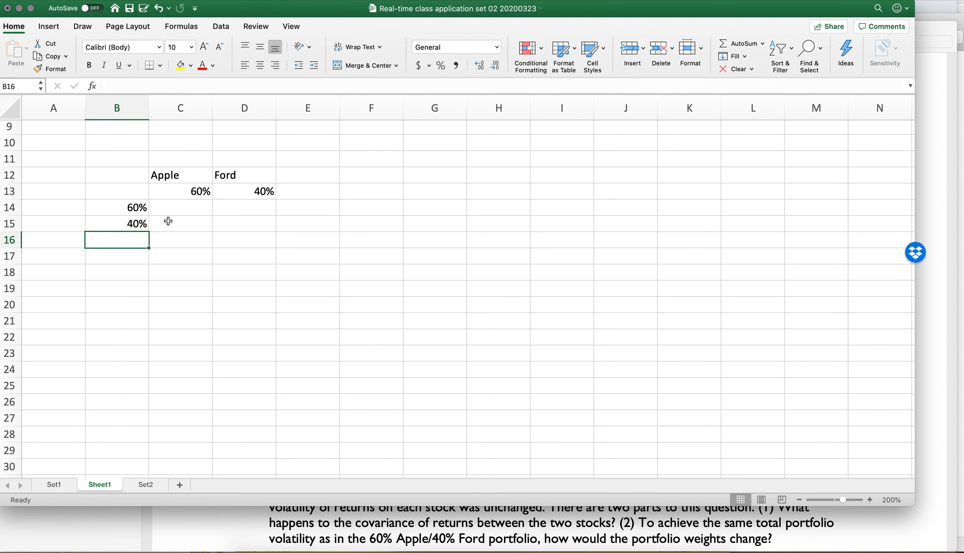
Fill the 2×2 weight-product grid with formulas giving 36%, 24%, 24%, 16%
text(=C13*B14)
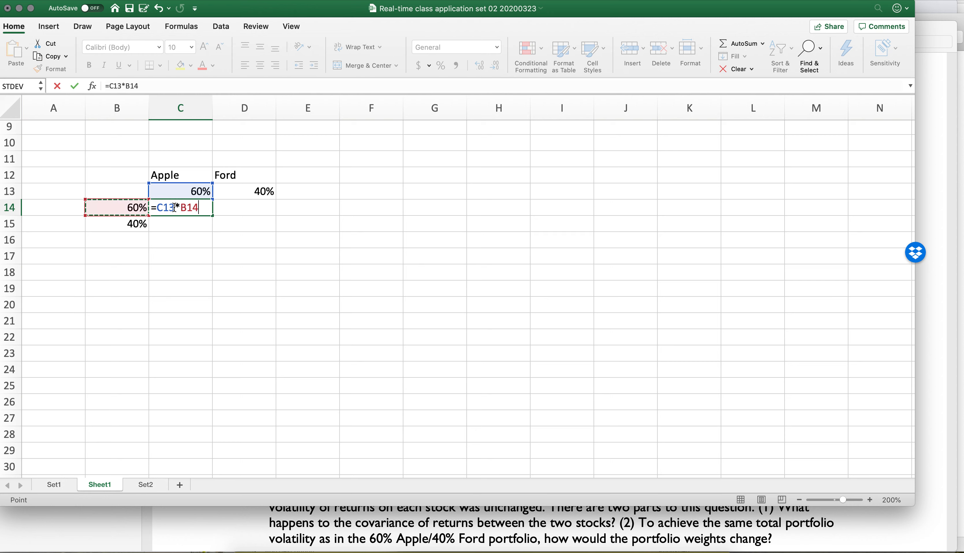
key(Enter)
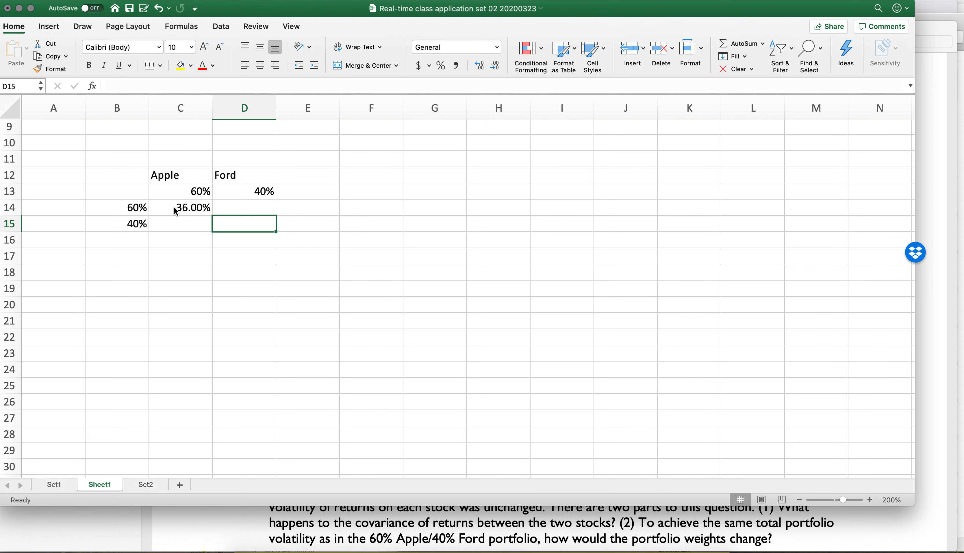
text(=D13)
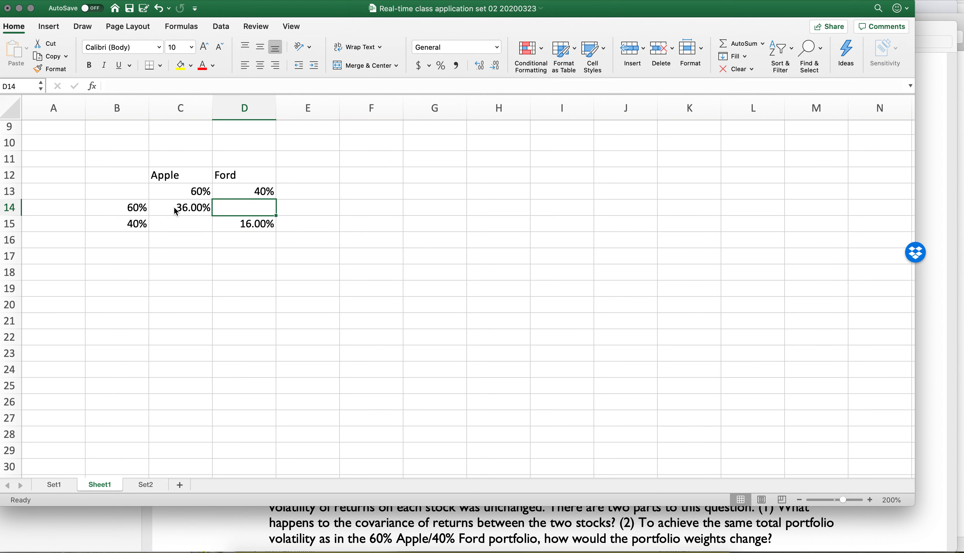
text(=D13*)
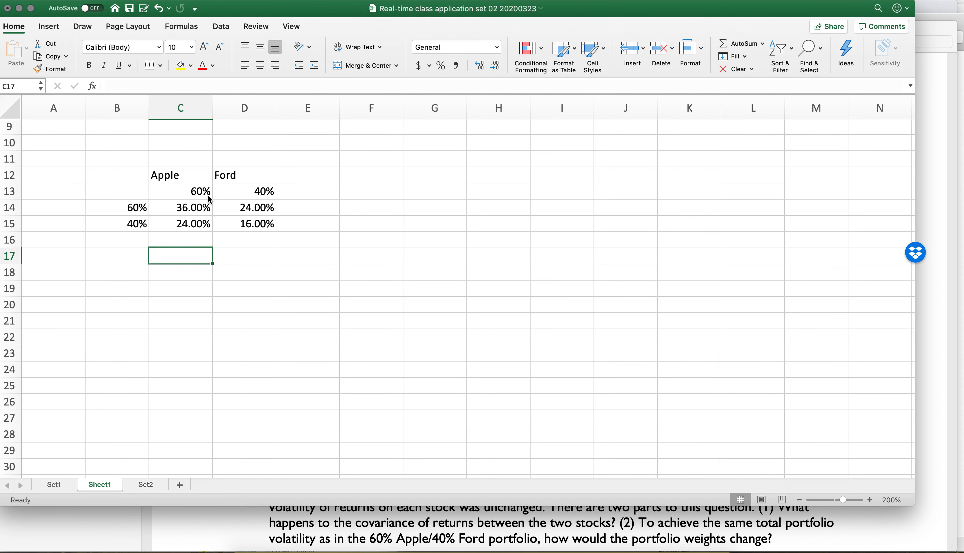
Apply All Borders to the four weight-product cells C14:D15
drag(181, 207, 244, 224)
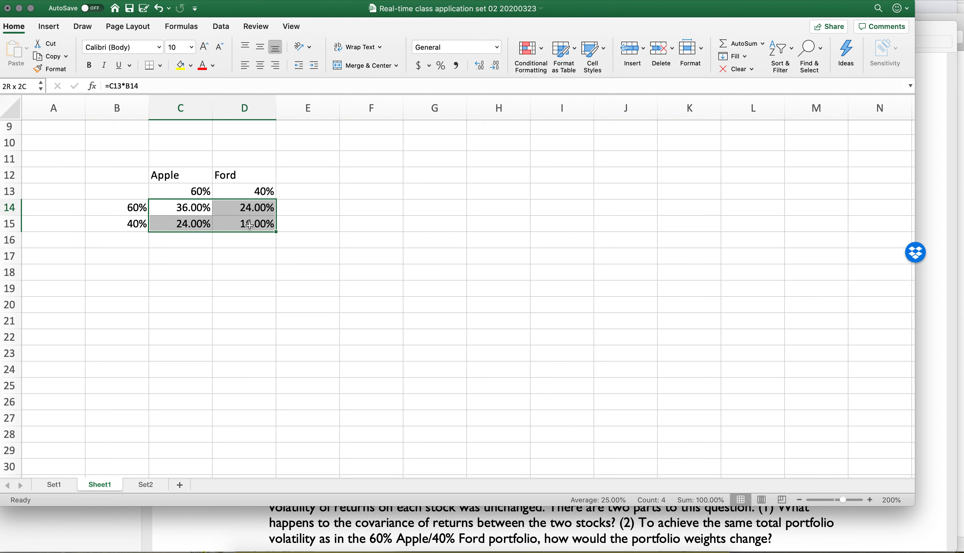
click(149, 65)
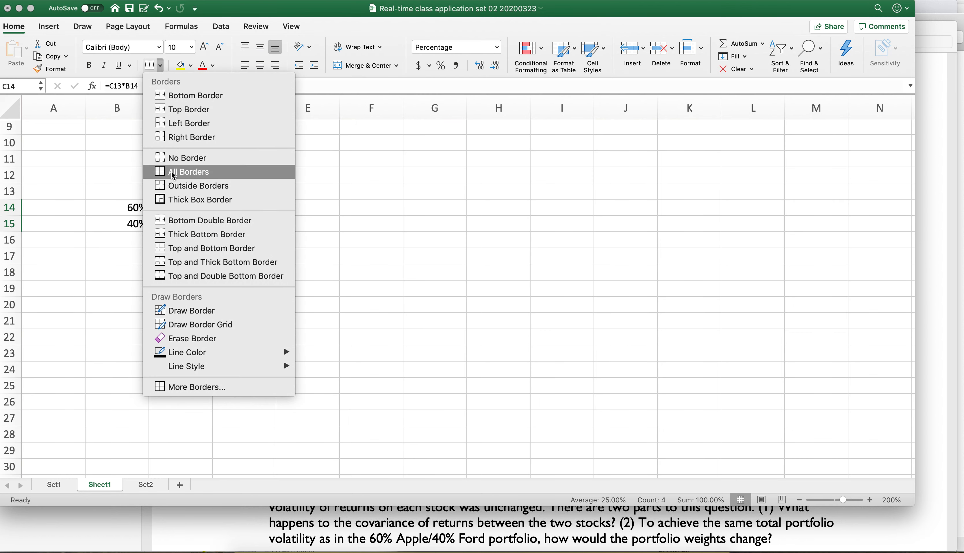
click(188, 171)
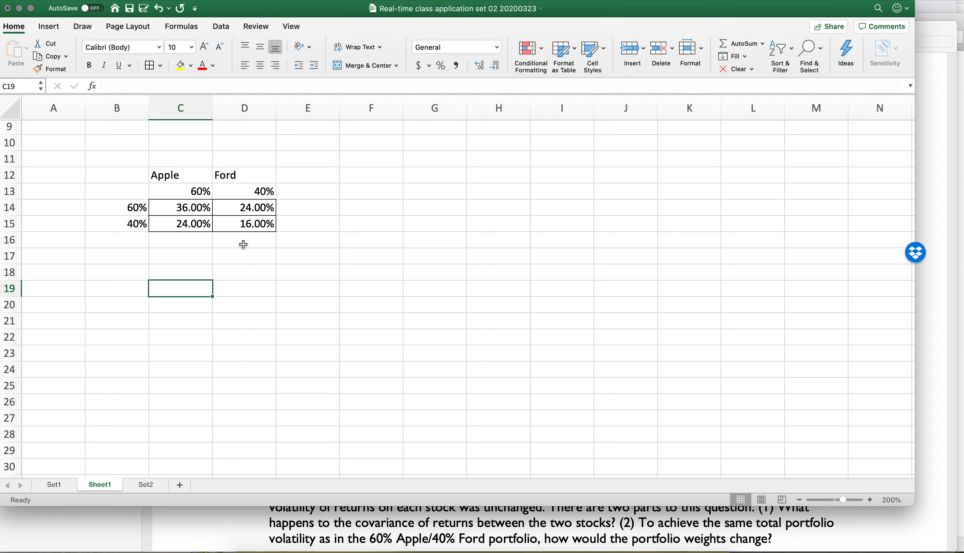
click(370, 256)
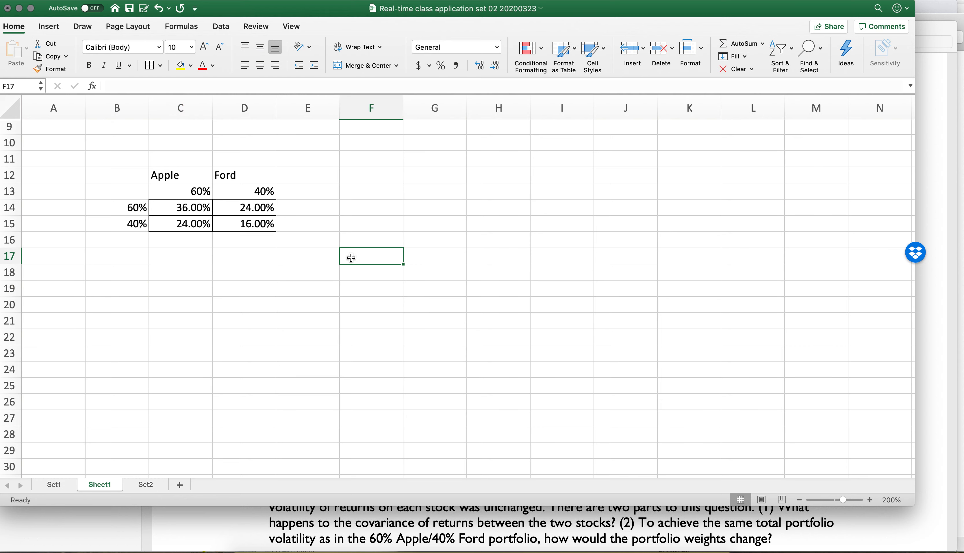
Enter a Stdev block with Apple 0.29, Ford 0.18 and Correlation 0.35
text(Std)
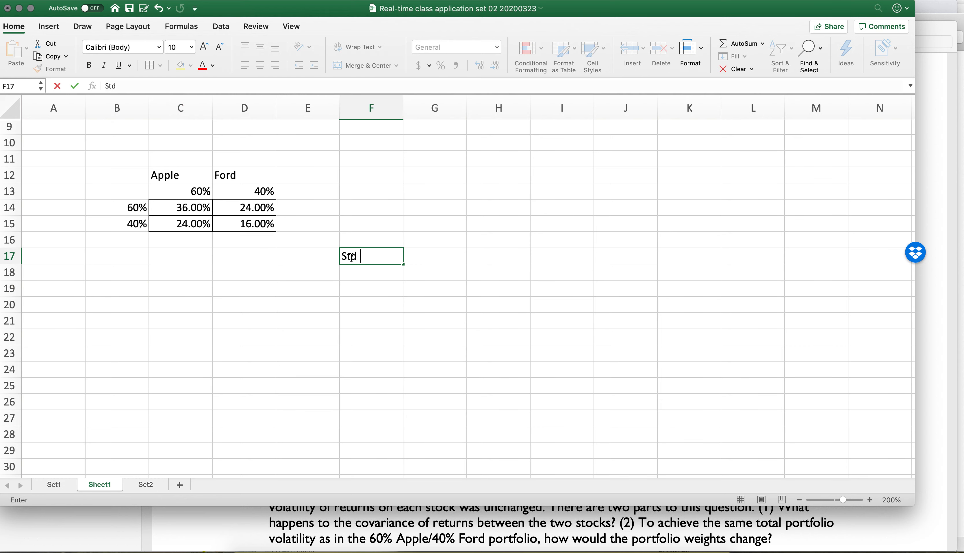
text(dev)
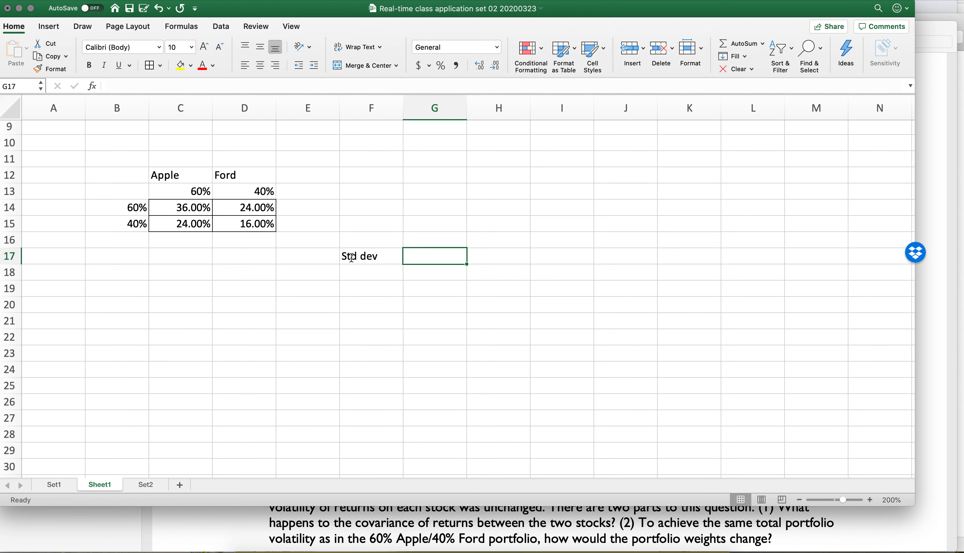
mouse_move(351, 255)
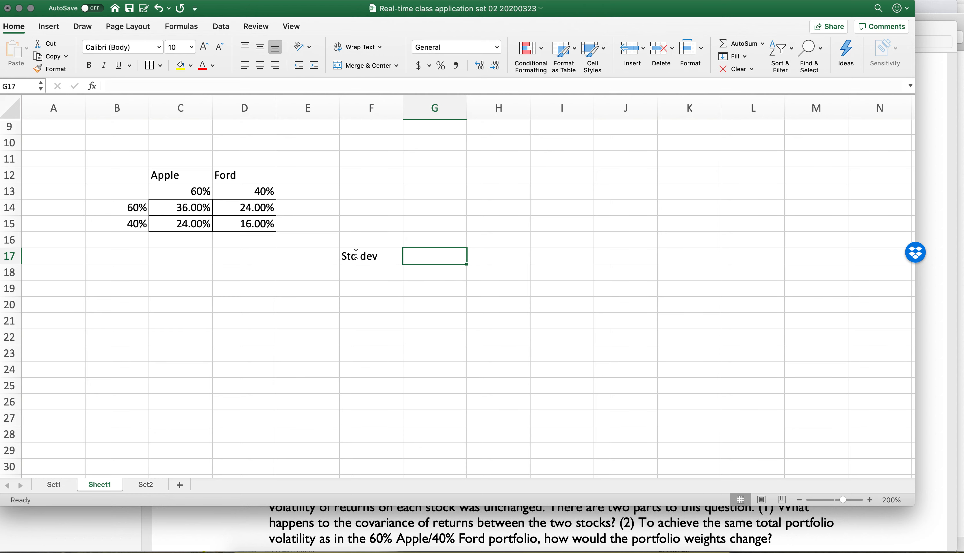
text(Apple)
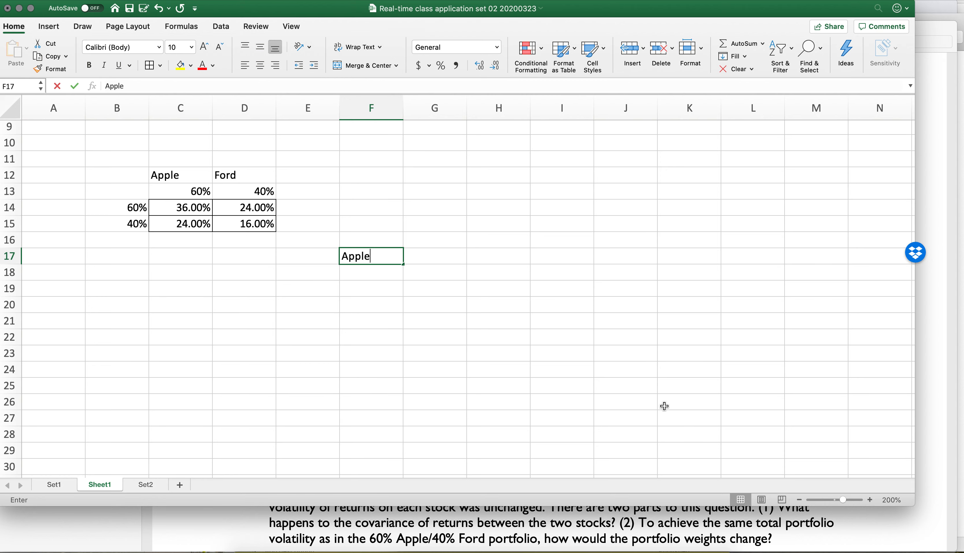
text(St)
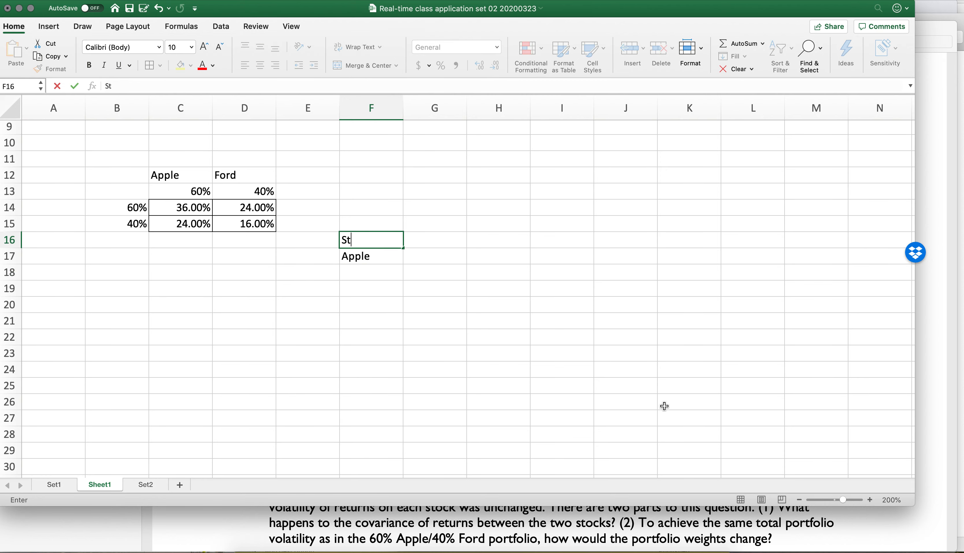
text(dev)
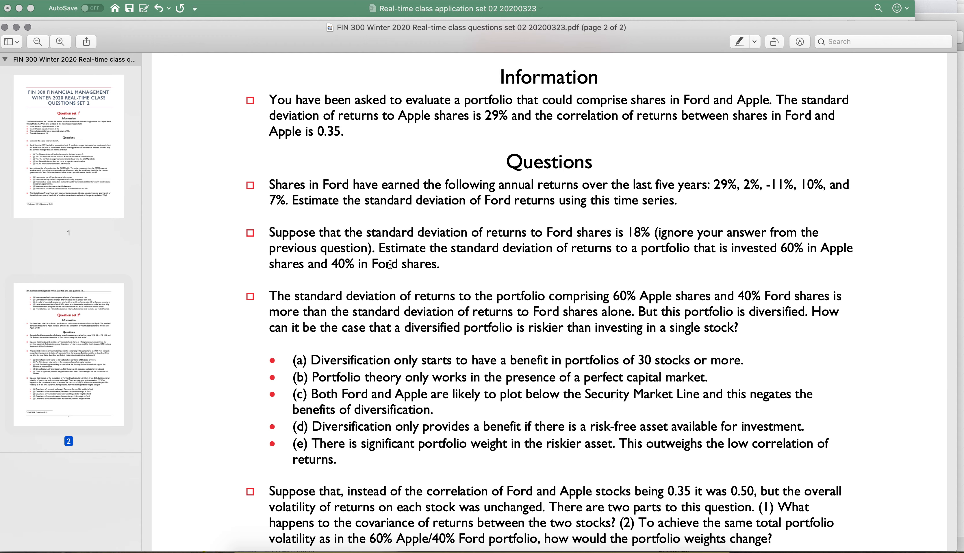
mouse_move(394, 122)
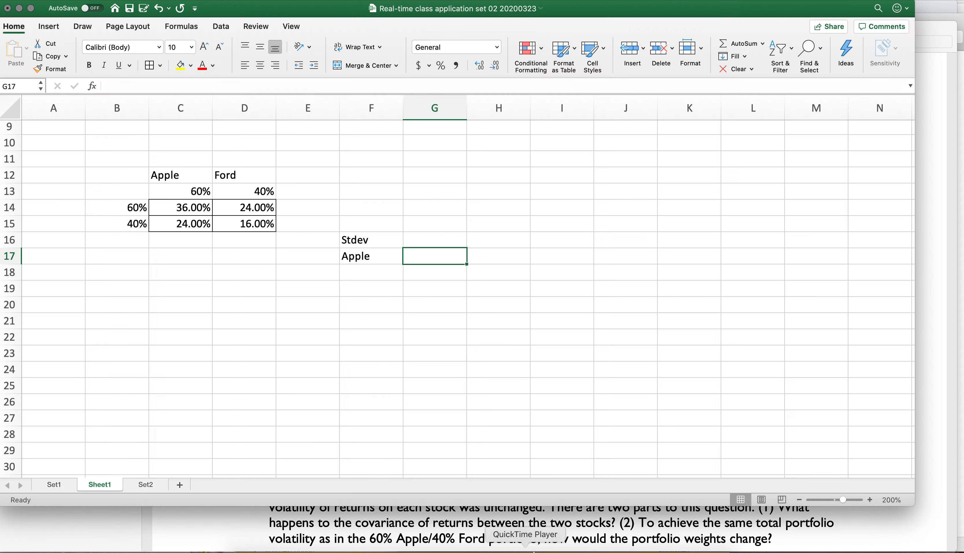
text(.29)
click(435, 272)
text(0.18)
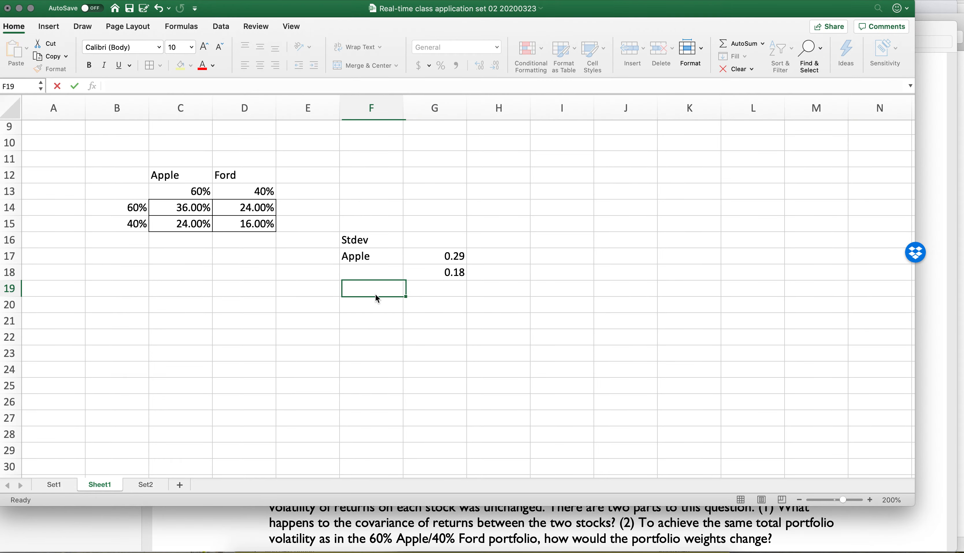
text(Correlation)
click(373, 272)
text(Ford)
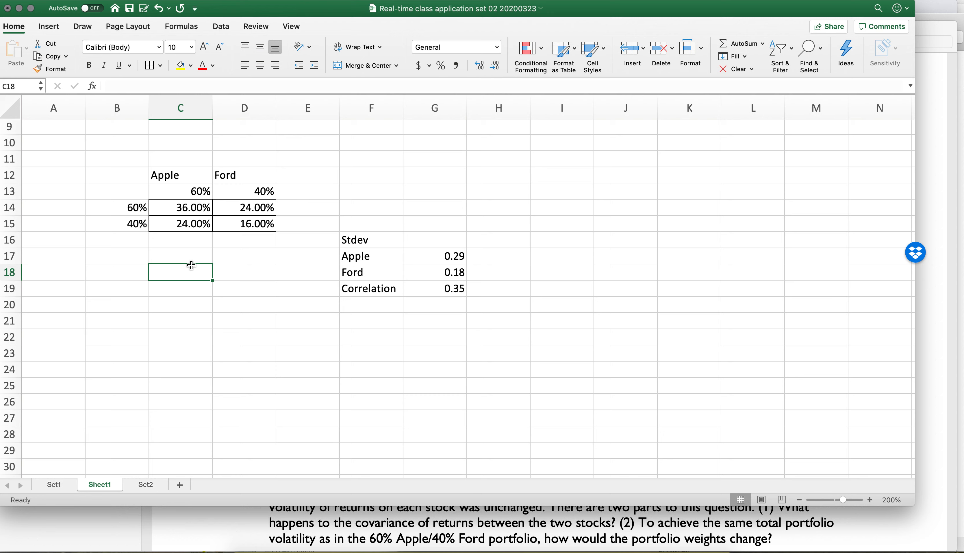
Label the 2×2 product table as Weight Matrix in A14
text(Weight Matr)
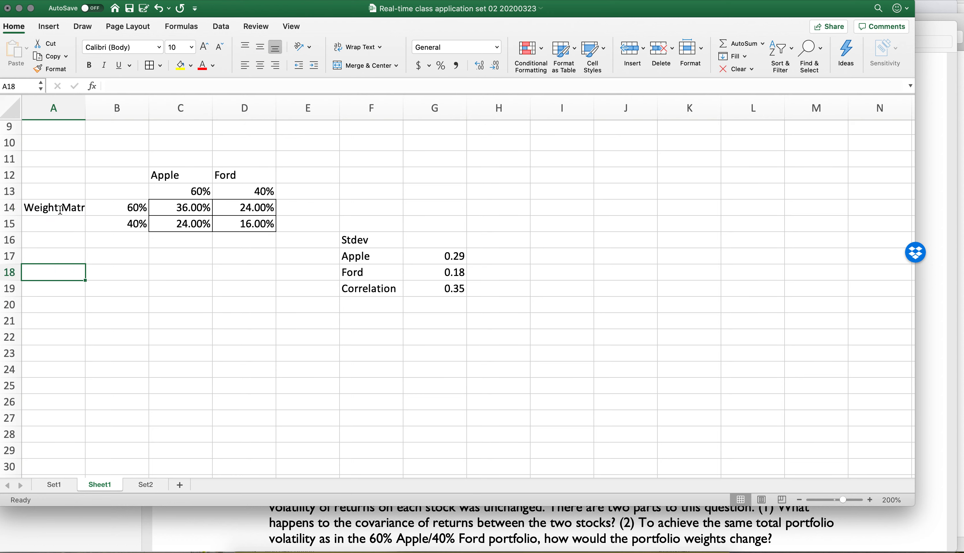
Add a Variance/Covariance label below the weight matrix
click(53, 255)
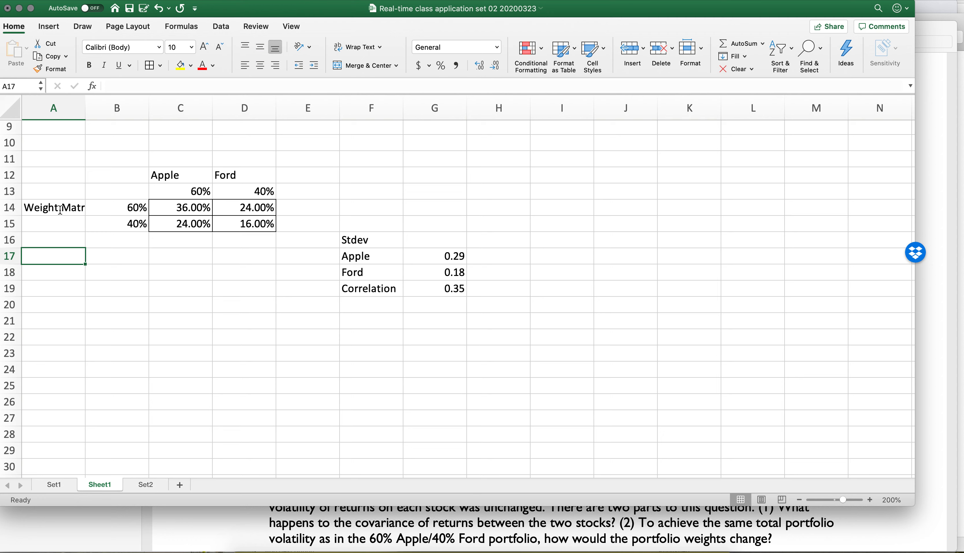
text(Vari)
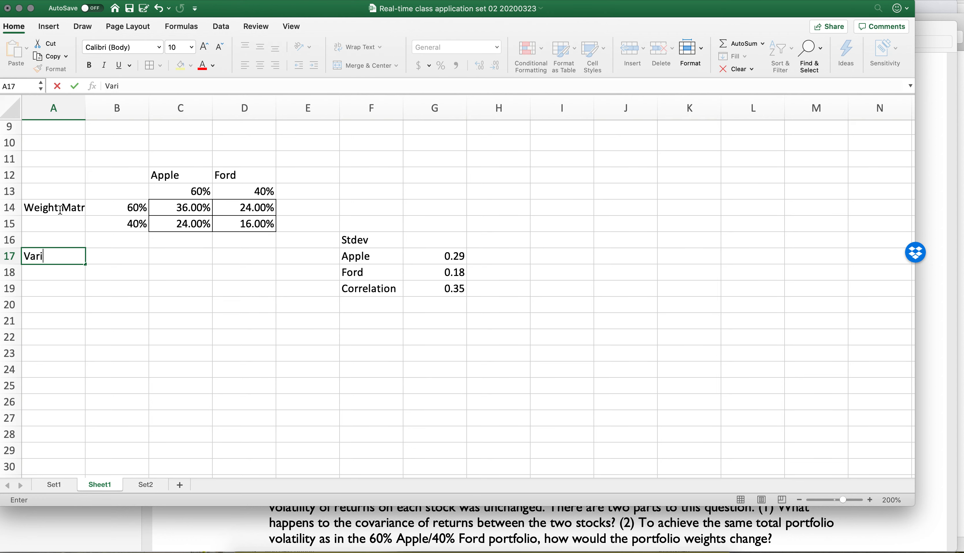
text(ance/Covariance)
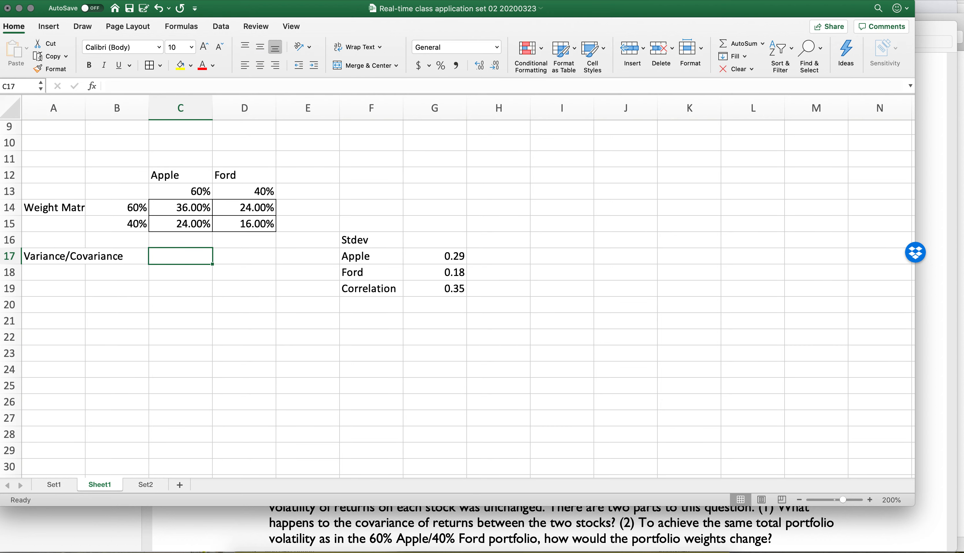
mouse_move(171, 205)
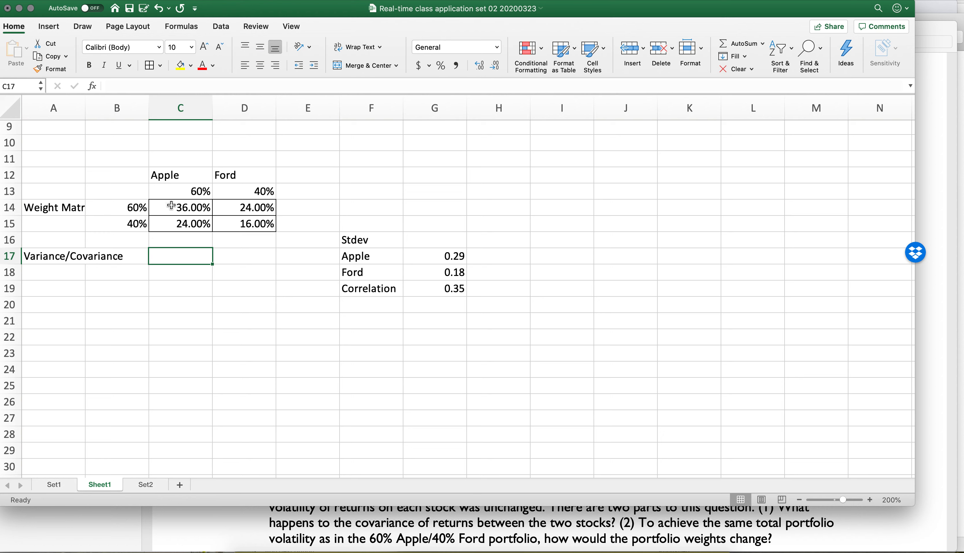
Move the Stdev heading above the values and shift Correlation 0.35 down to row 21
click(244, 272)
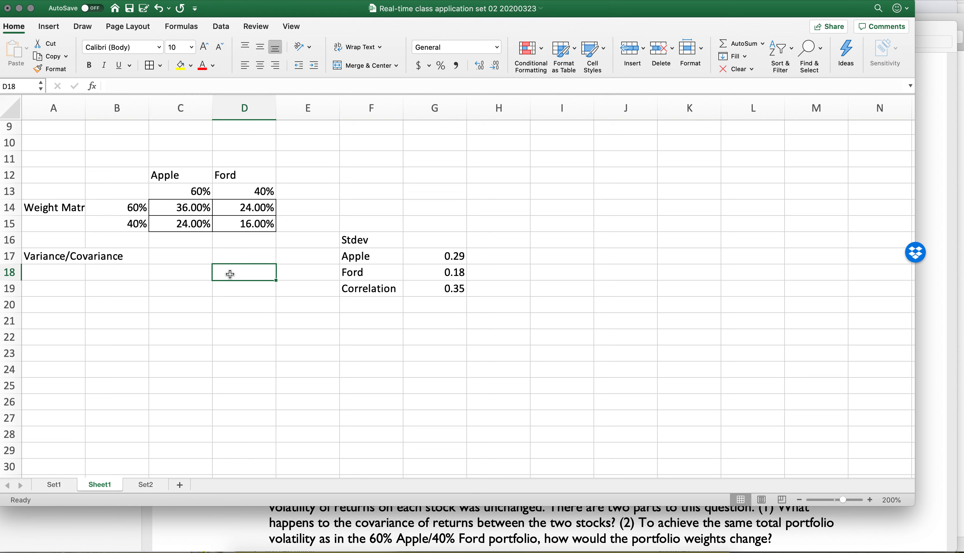
click(244, 256)
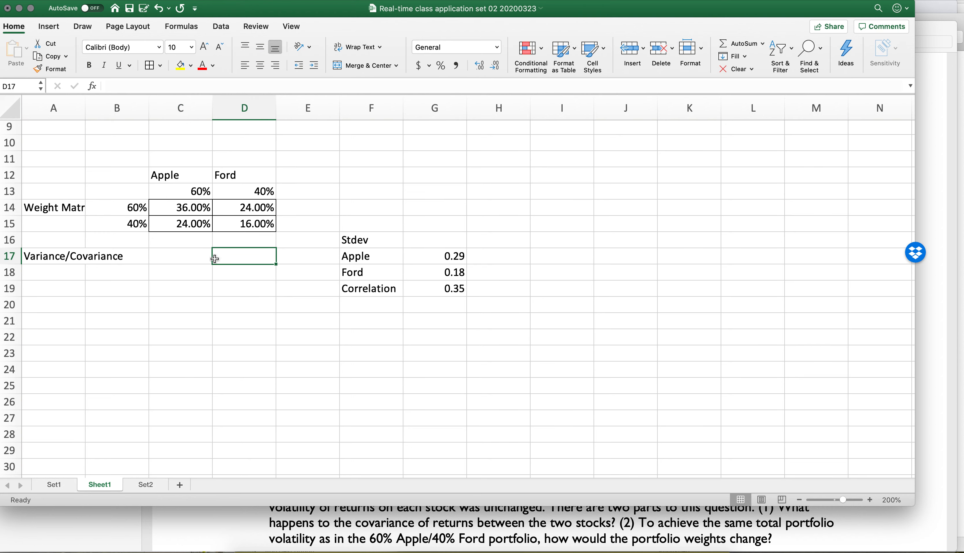
mouse_move(513, 267)
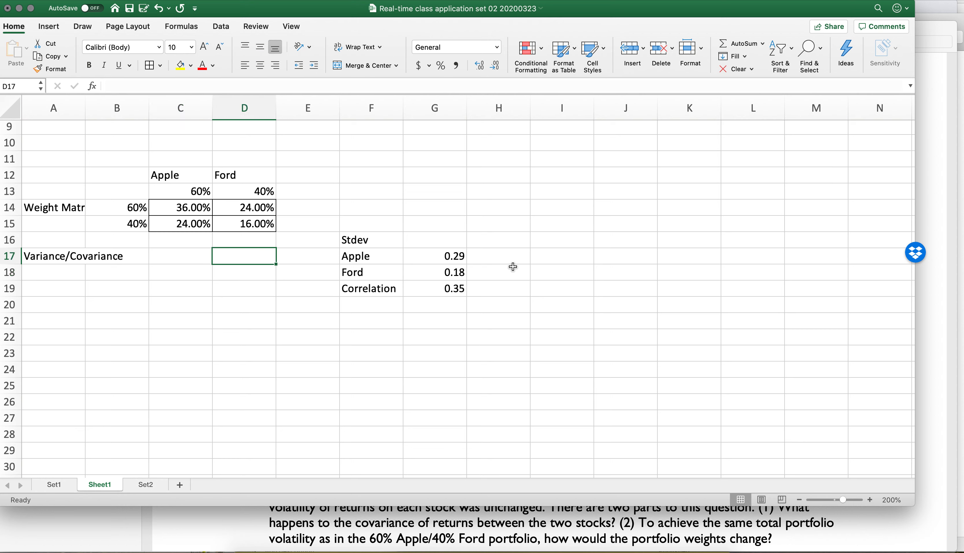
click(371, 240)
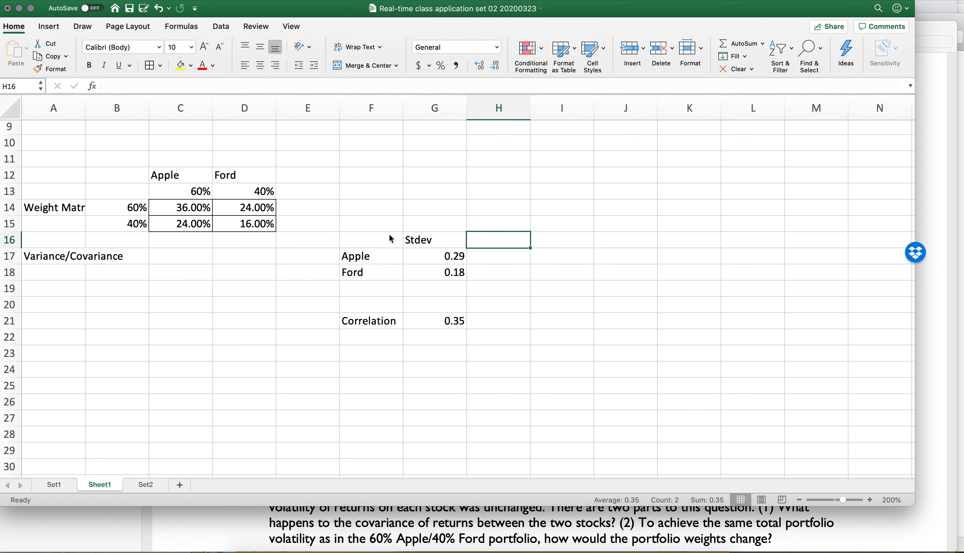
Compute variances =G17^2, covariance =G21*G17*G18, and link the 2×2 variance/covariance matrix
text(Variance)
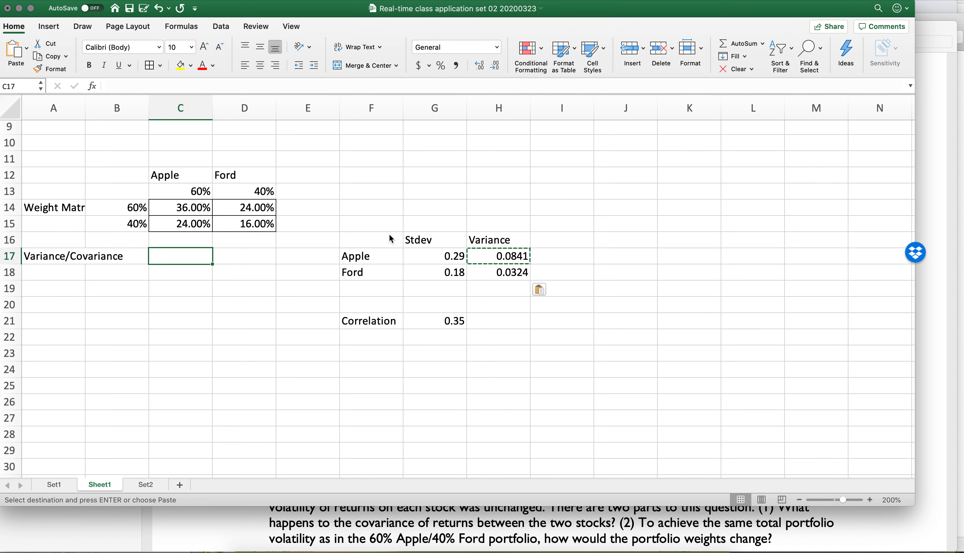
text(=)
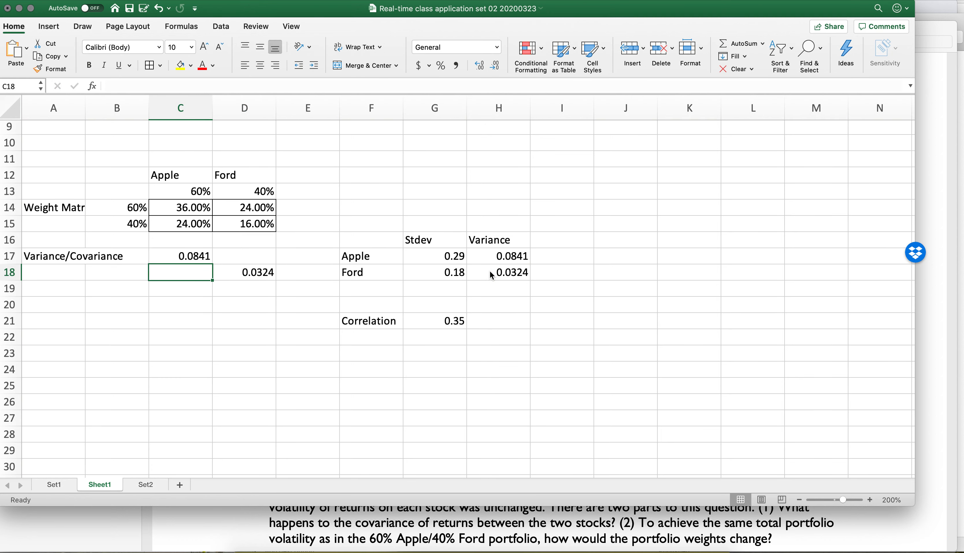
mouse_move(380, 323)
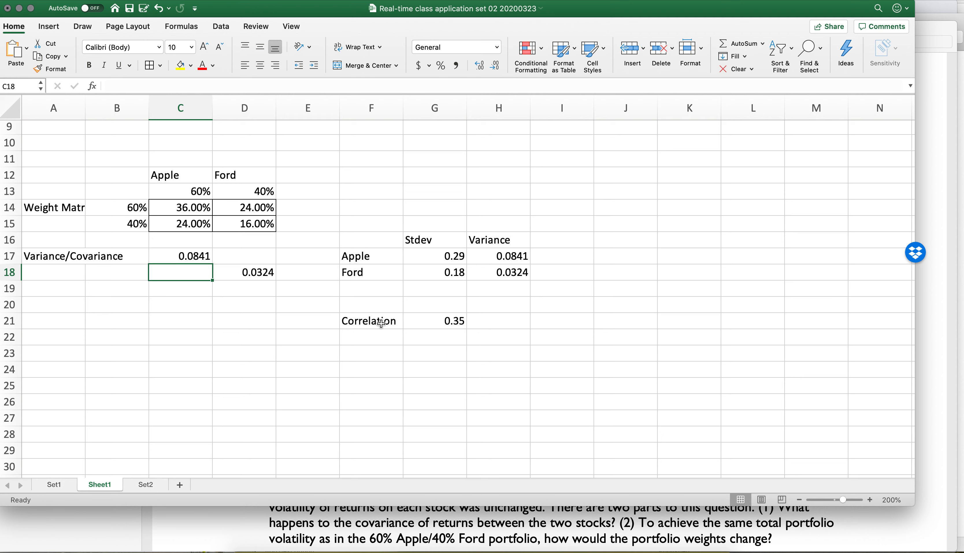
text(Covar)
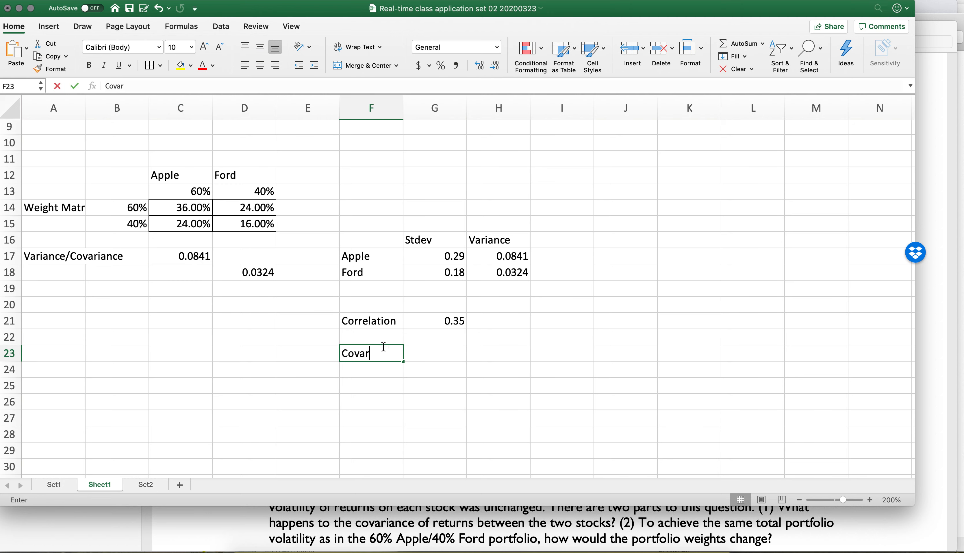
click(434, 320)
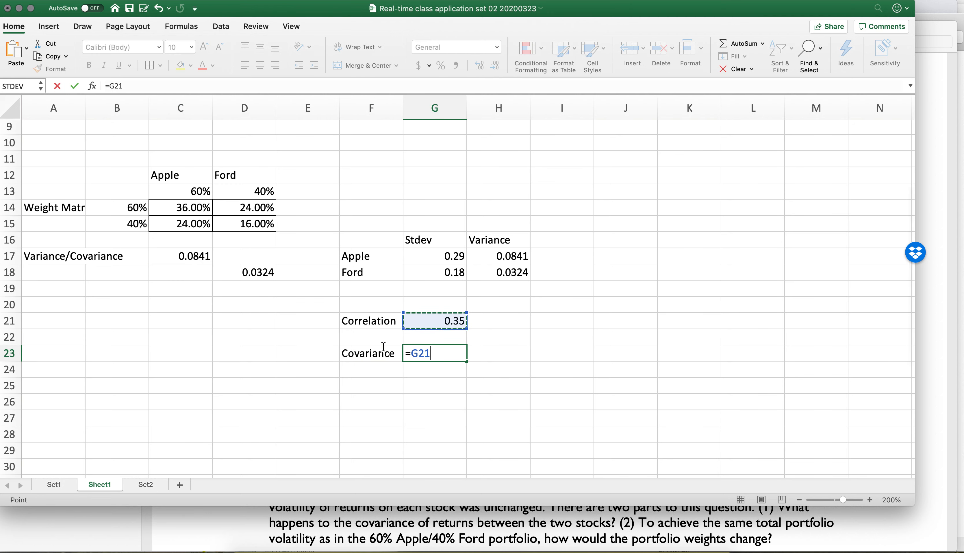
click(434, 271)
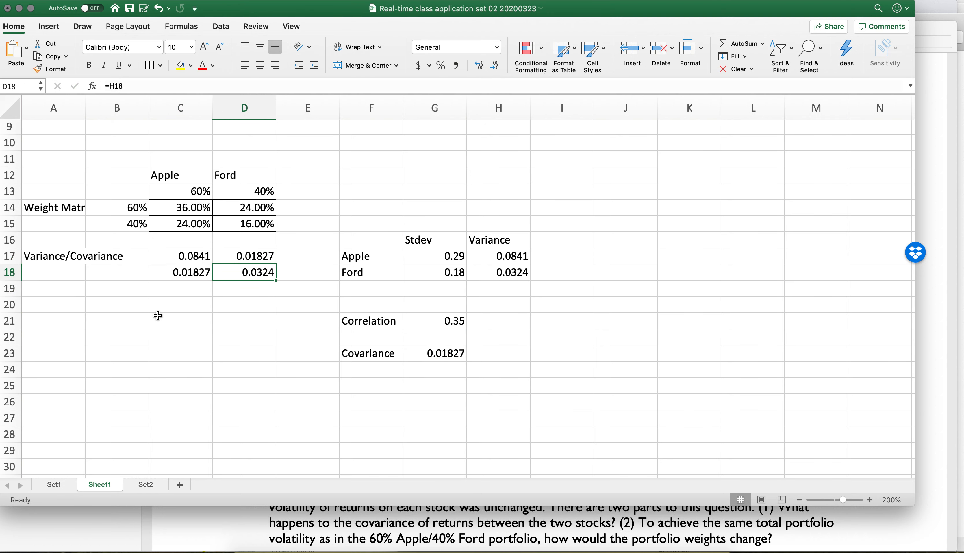
click(180, 320)
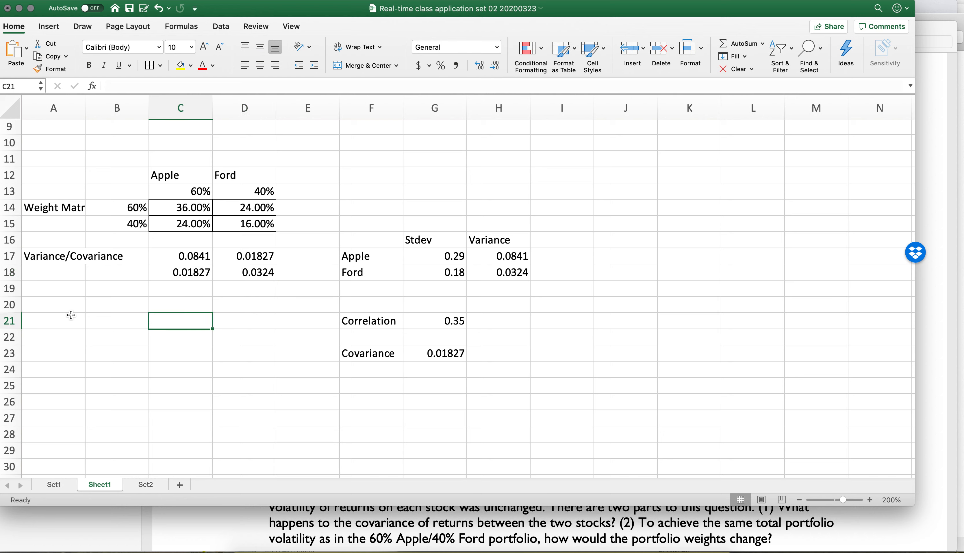
Enter weighted variance and covariance terms from =C14*C17 style formulas across C20:D21
text(Portfolio Variance)
click(181, 304)
text(=)
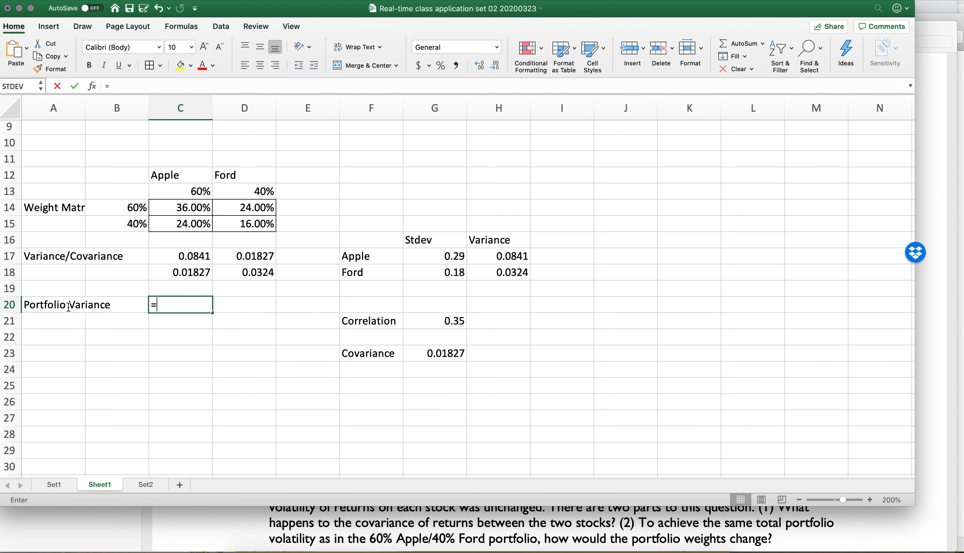
click(180, 191)
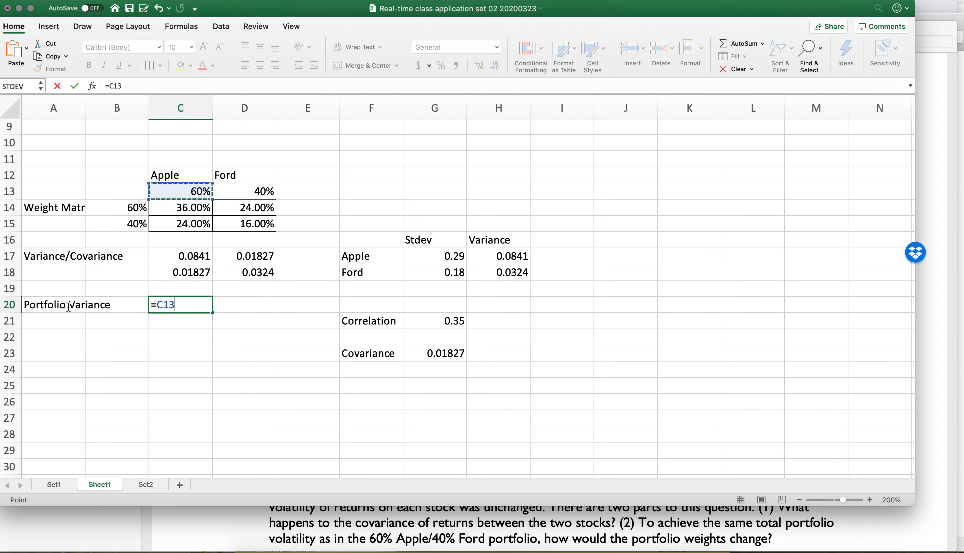
text(*)
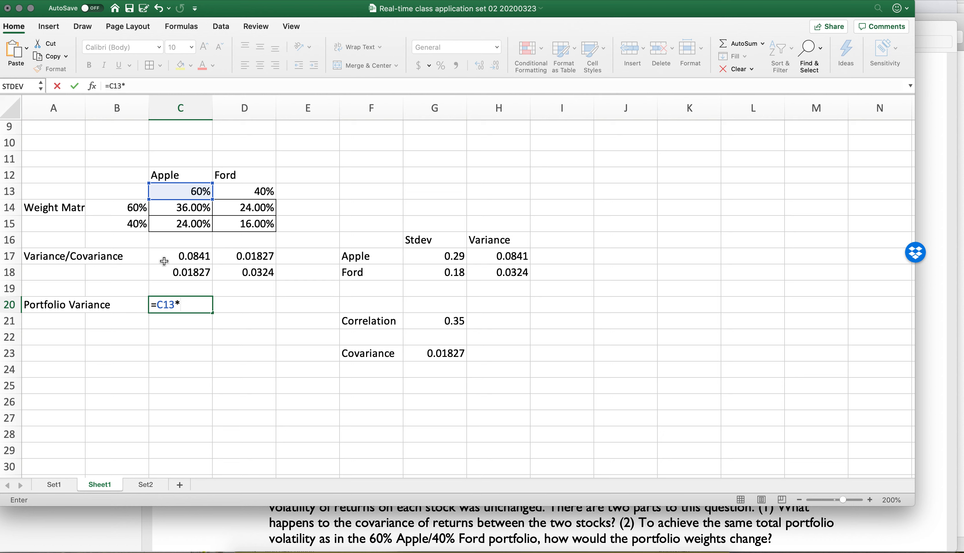
text(B20)
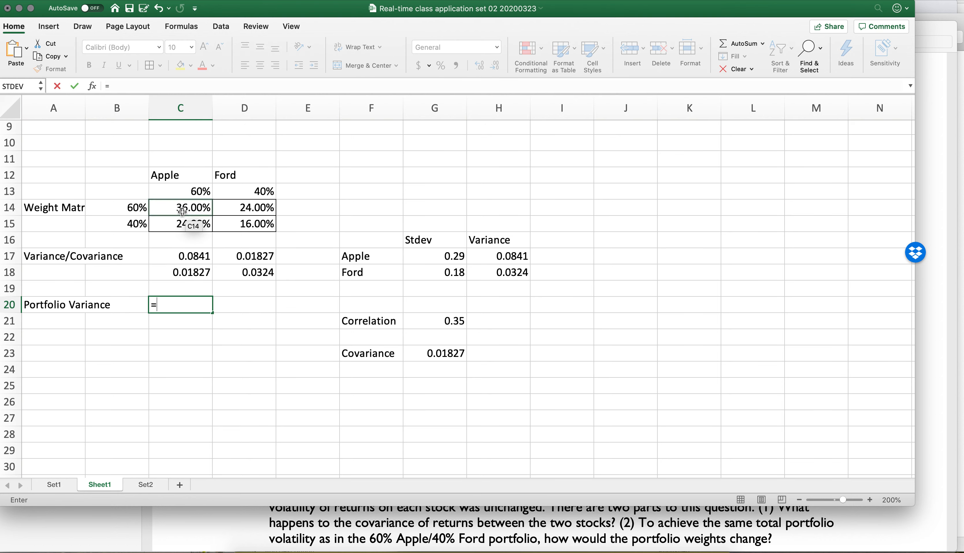
click(195, 256)
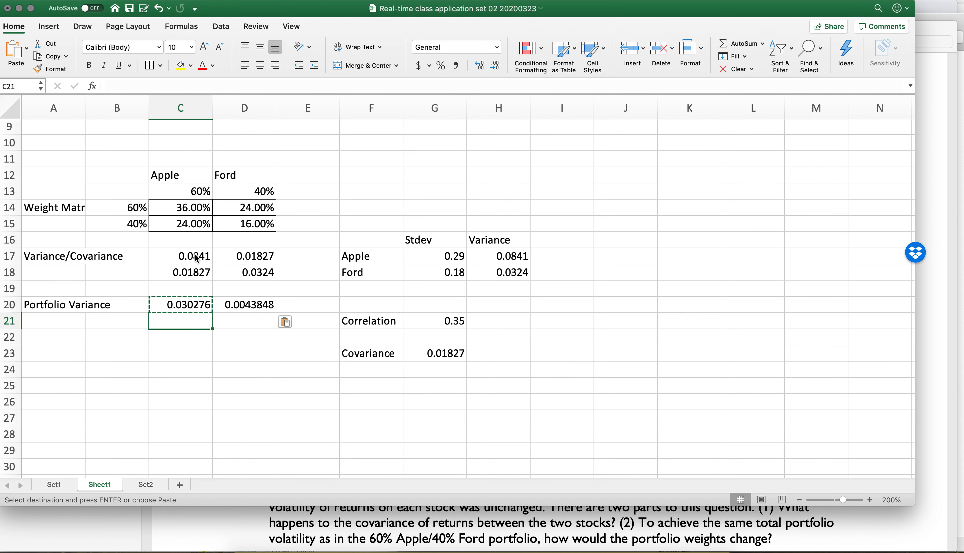
Sum the terms to 0.0442296 in D23 and take =D23^0.5 giving 0.21030835
text(=s)
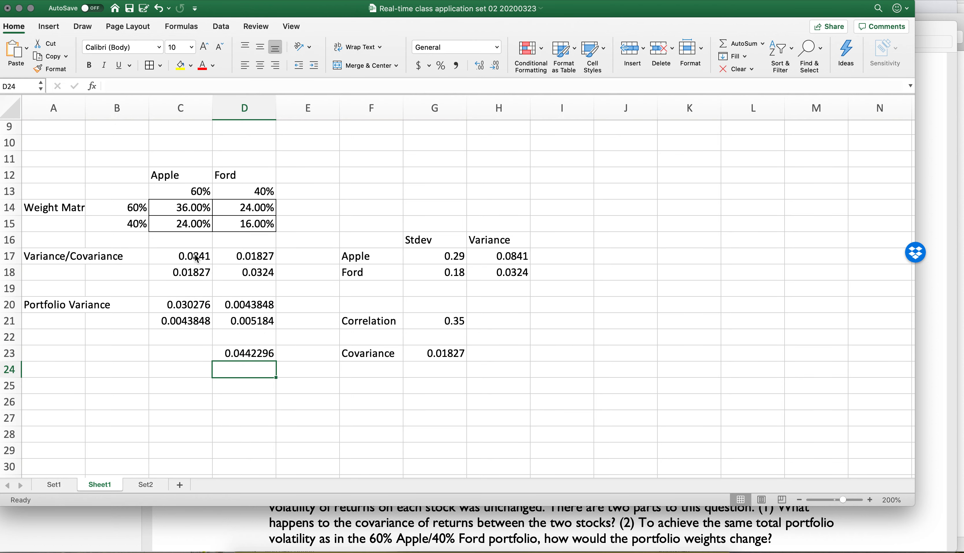
text(=D23^0)
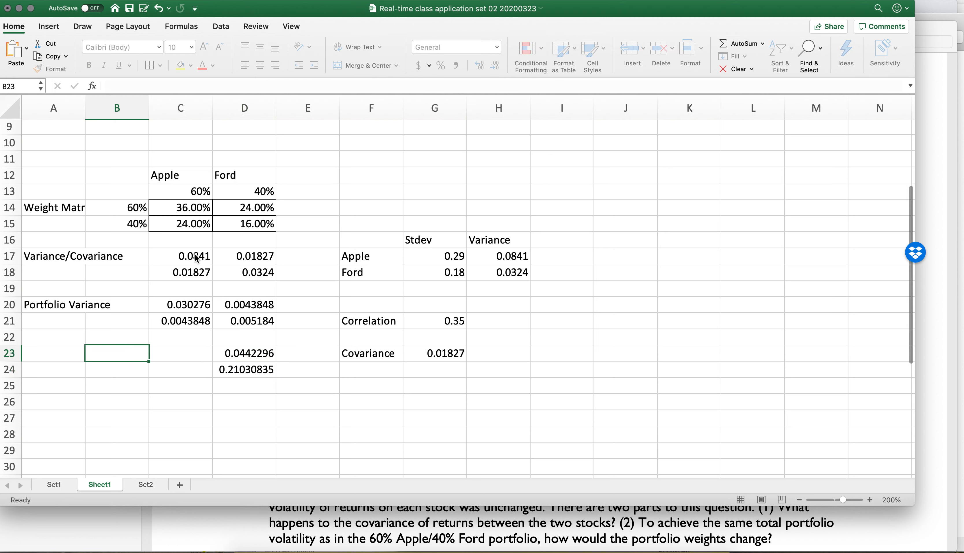
Label Portfolio Variance and Portfolio Standard Deviation, showing 21.03% in yellow
text(Portfolio Variance)
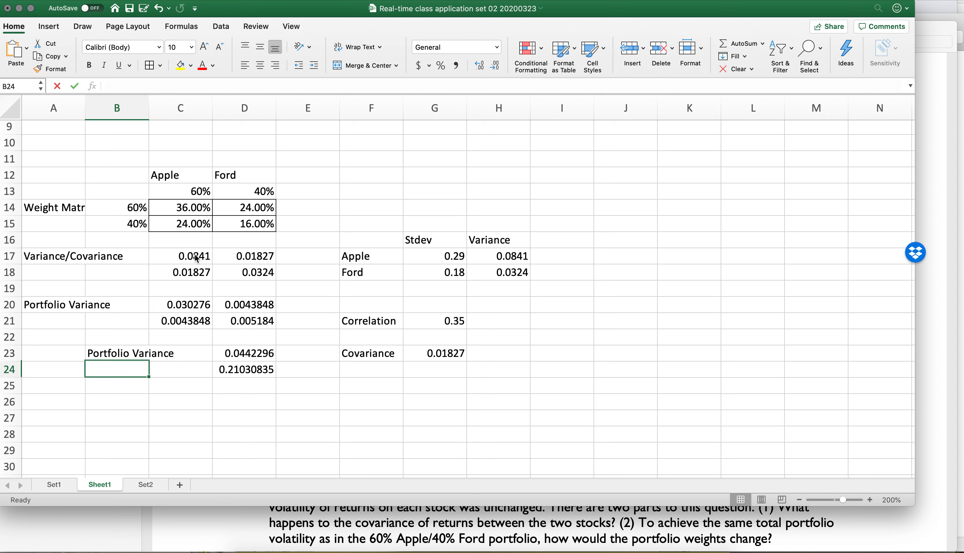
text(Portfolio Stand)
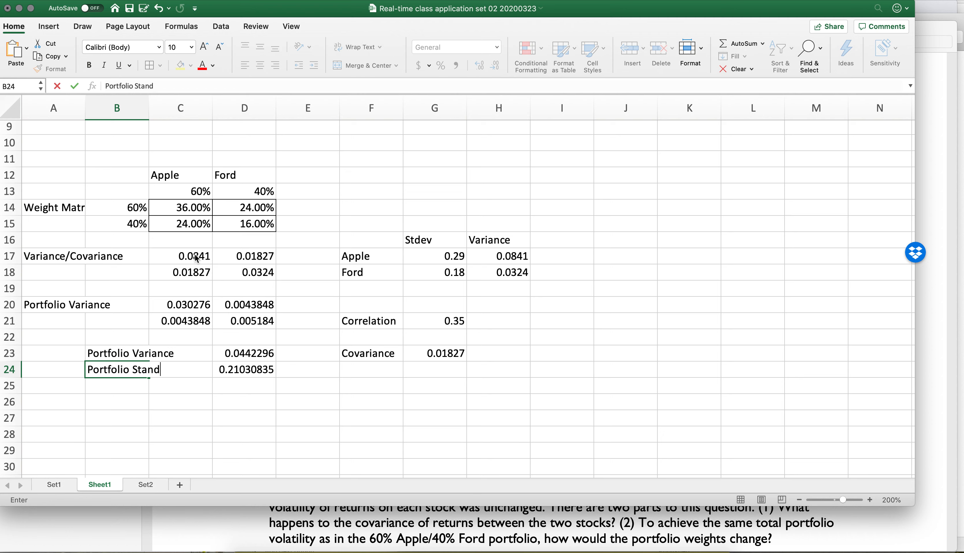
key(enter)
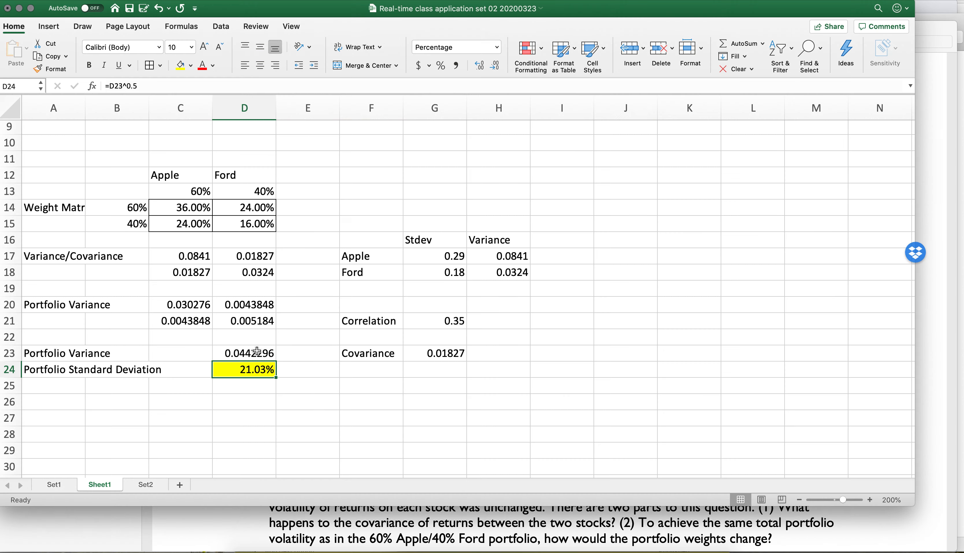
mouse_move(170, 256)
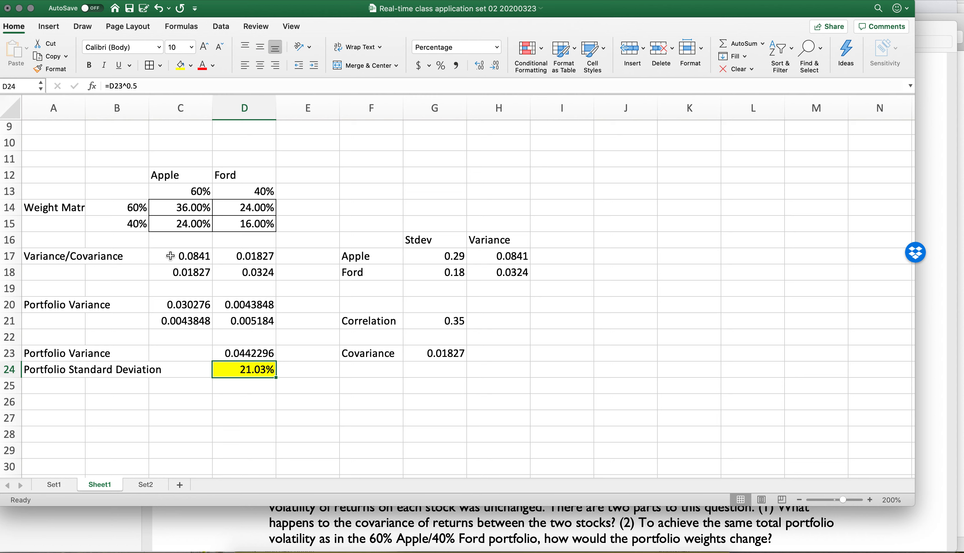
drag(181, 256, 245, 271)
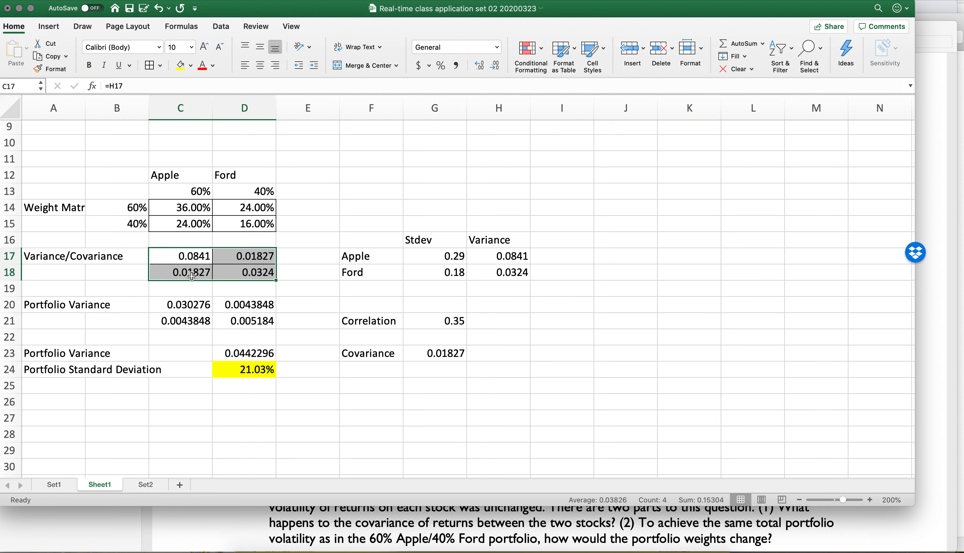
click(180, 304)
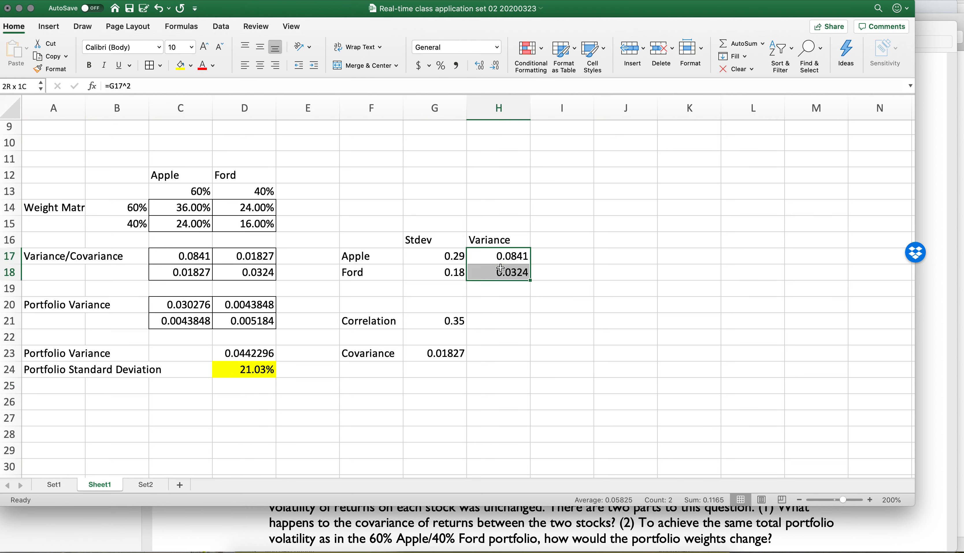
click(498, 255)
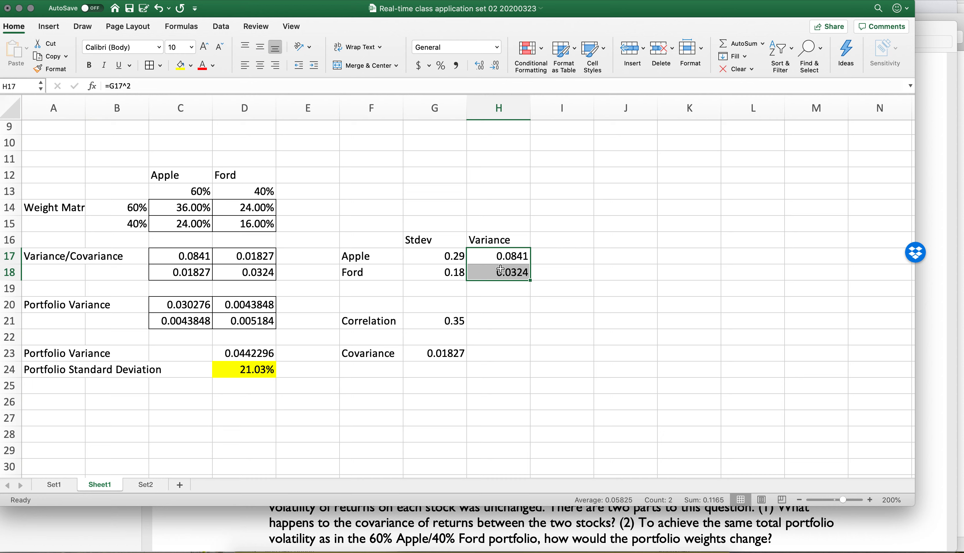
mouse_move(494, 261)
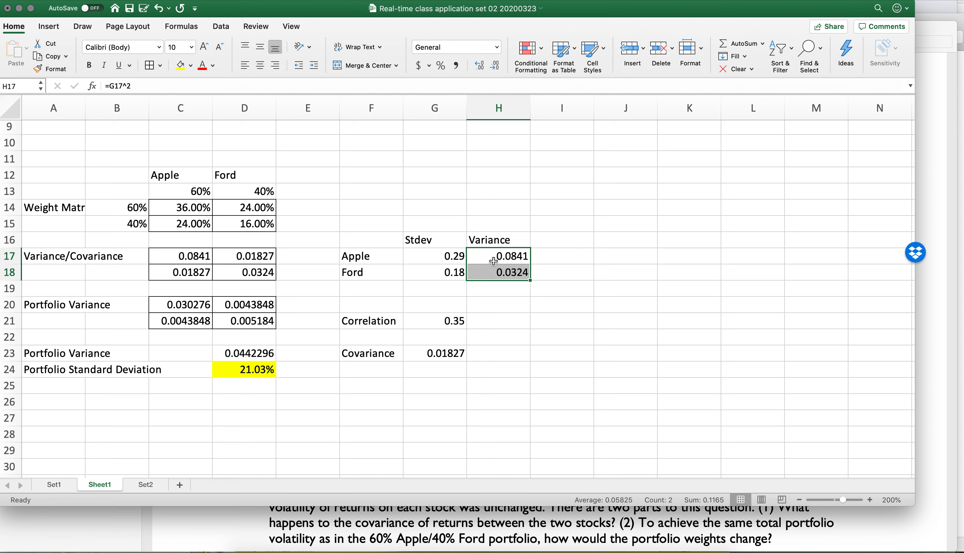
mouse_move(518, 249)
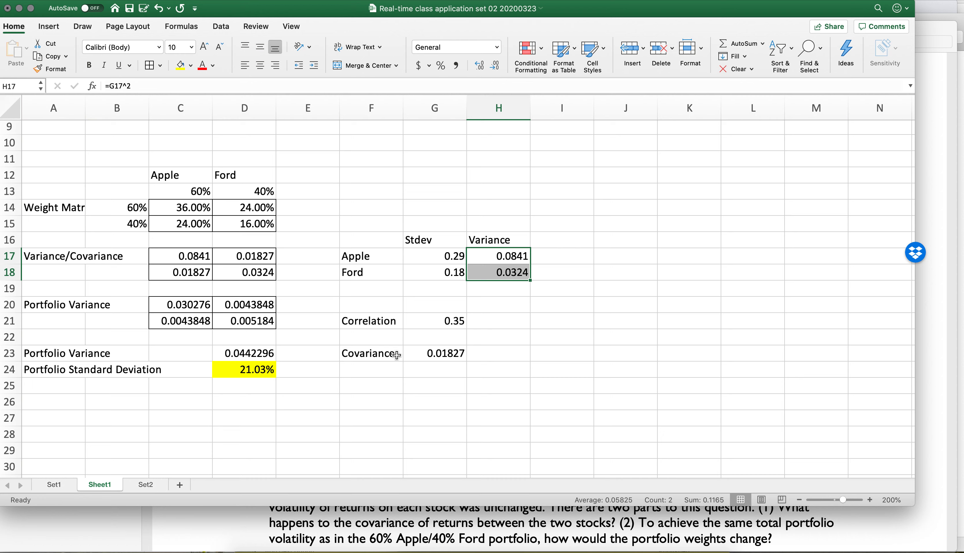
mouse_move(421, 355)
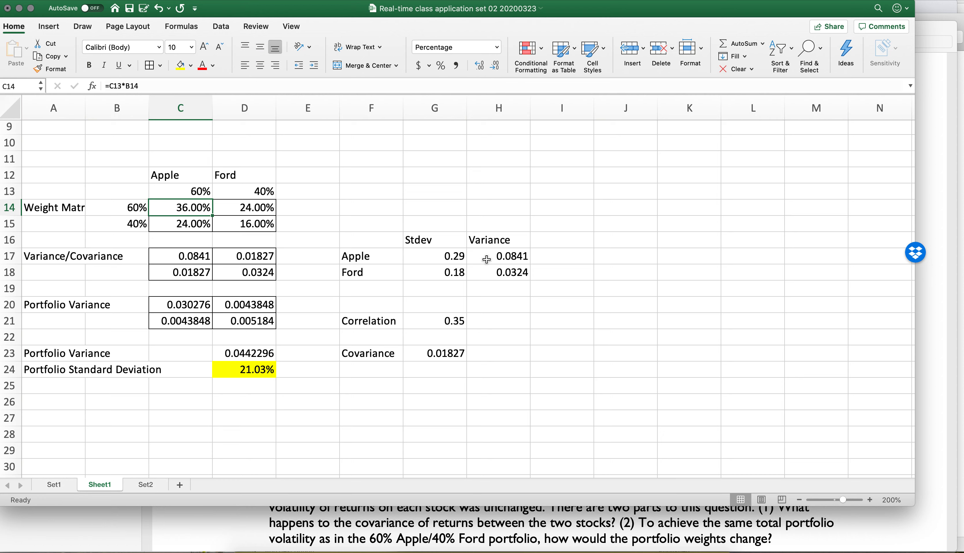
mouse_move(194, 206)
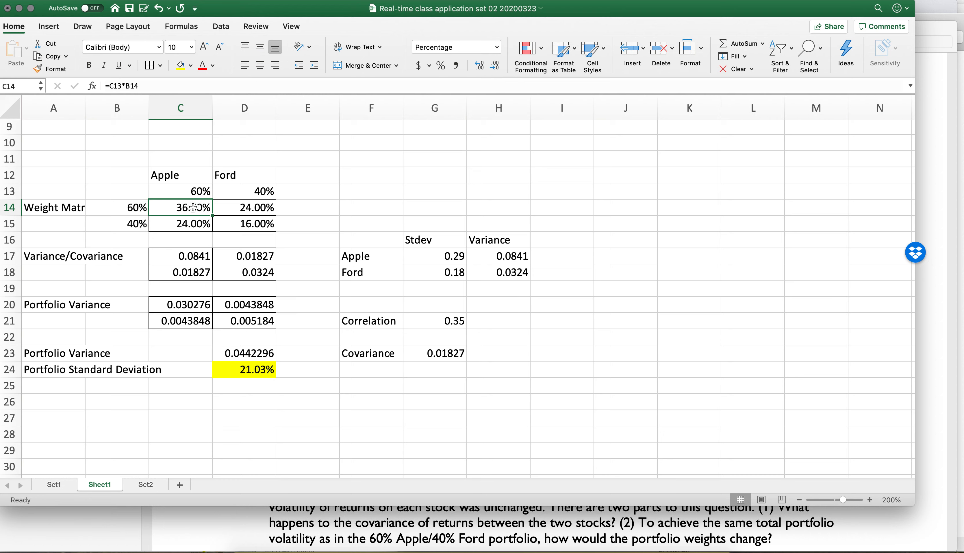
mouse_move(169, 239)
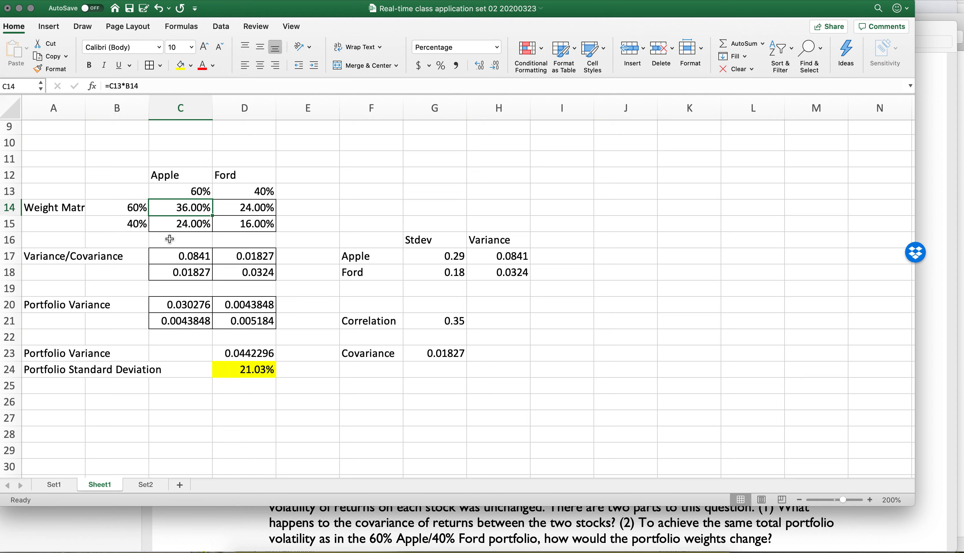
mouse_move(190, 206)
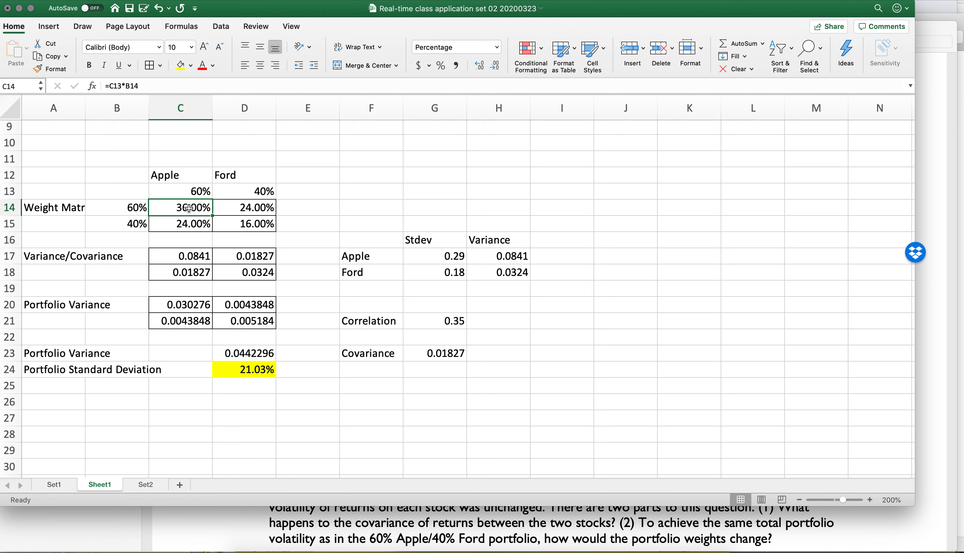
mouse_move(236, 236)
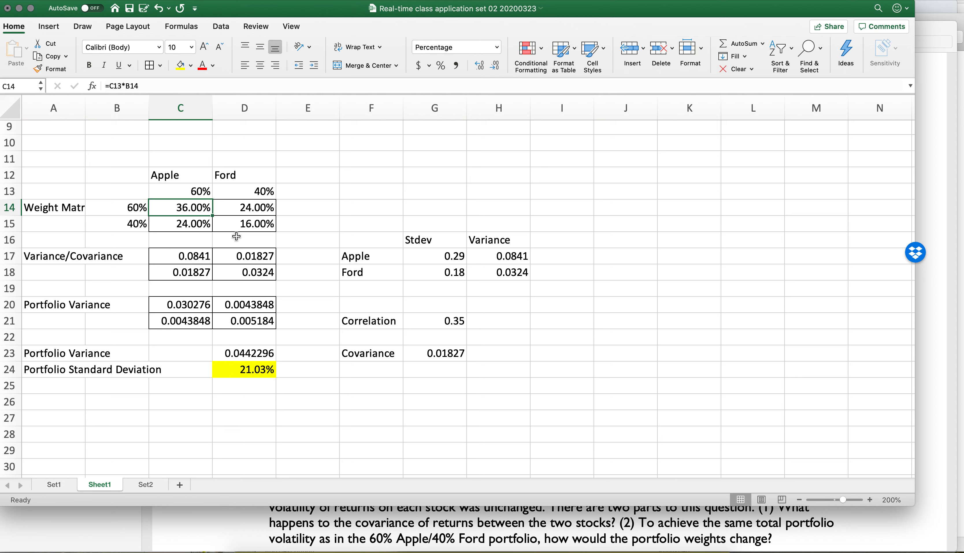
mouse_move(239, 278)
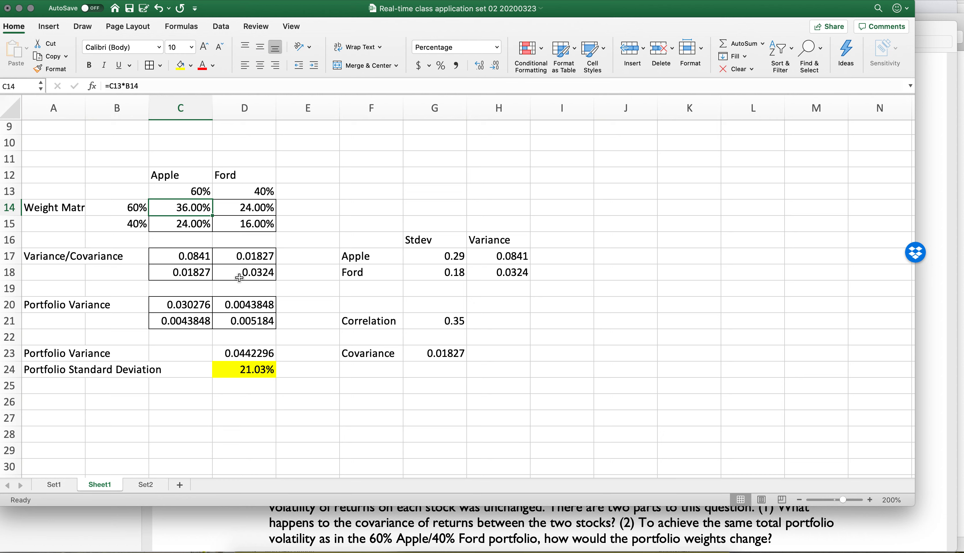
mouse_move(175, 232)
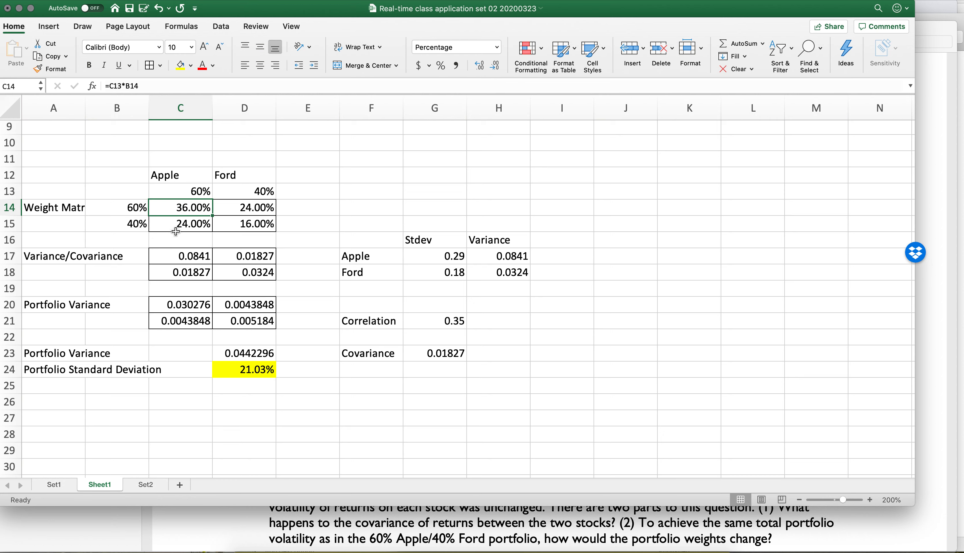
mouse_move(157, 170)
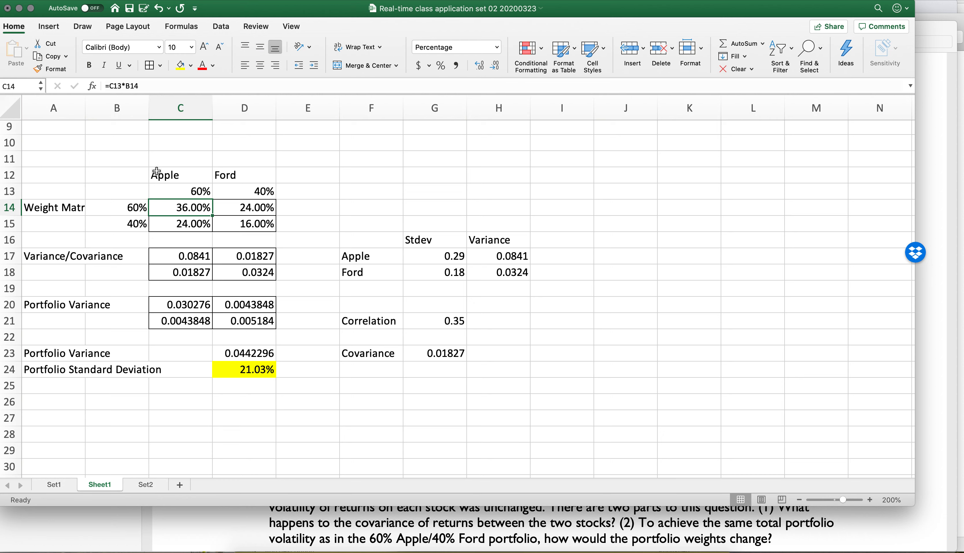
mouse_move(125, 223)
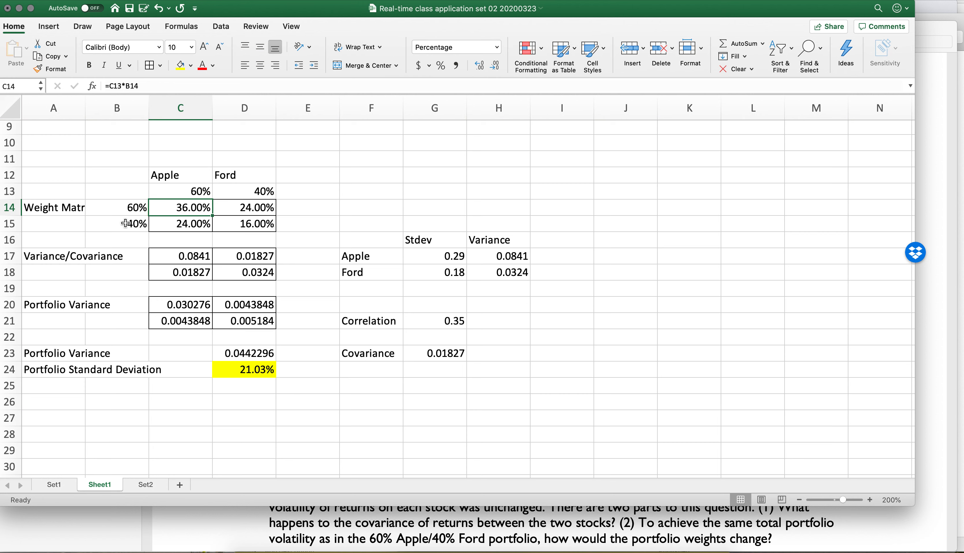
mouse_move(161, 182)
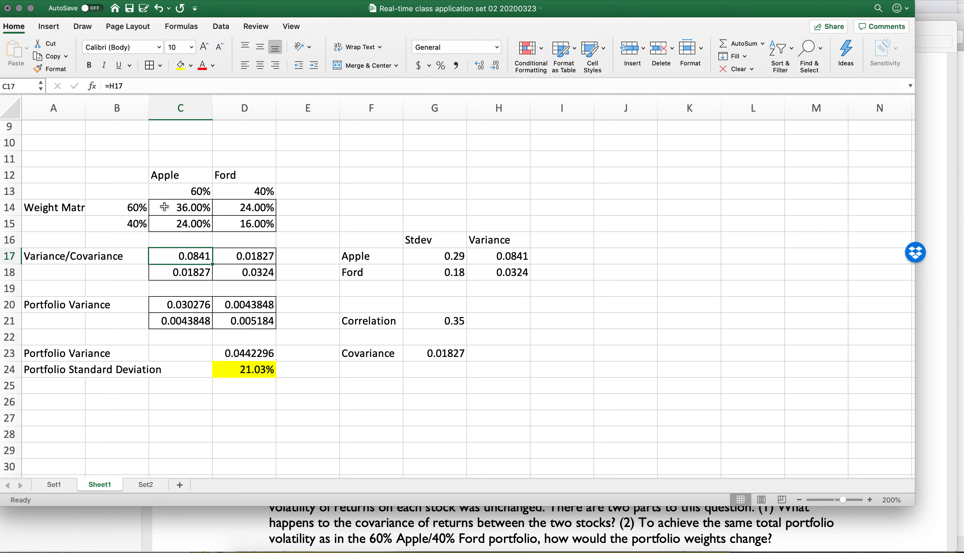
click(180, 207)
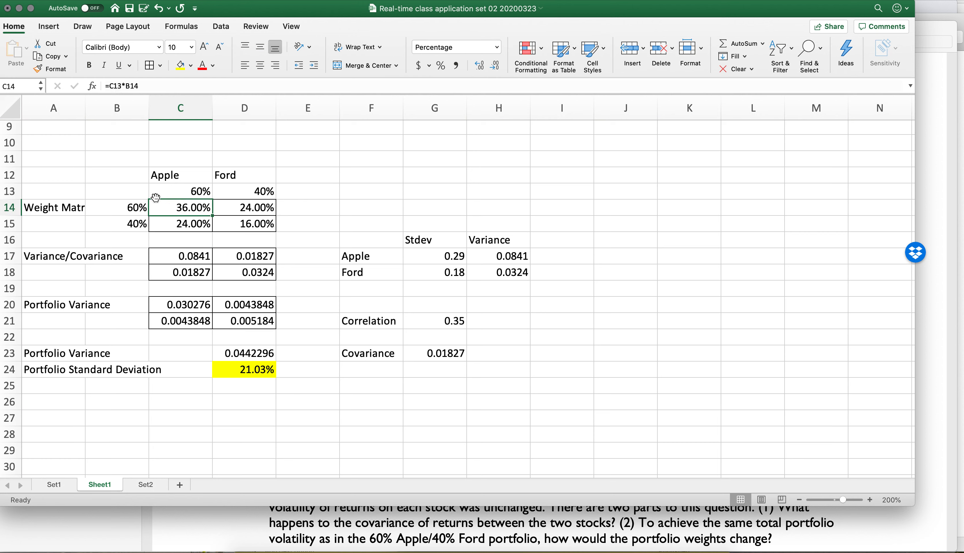
click(180, 256)
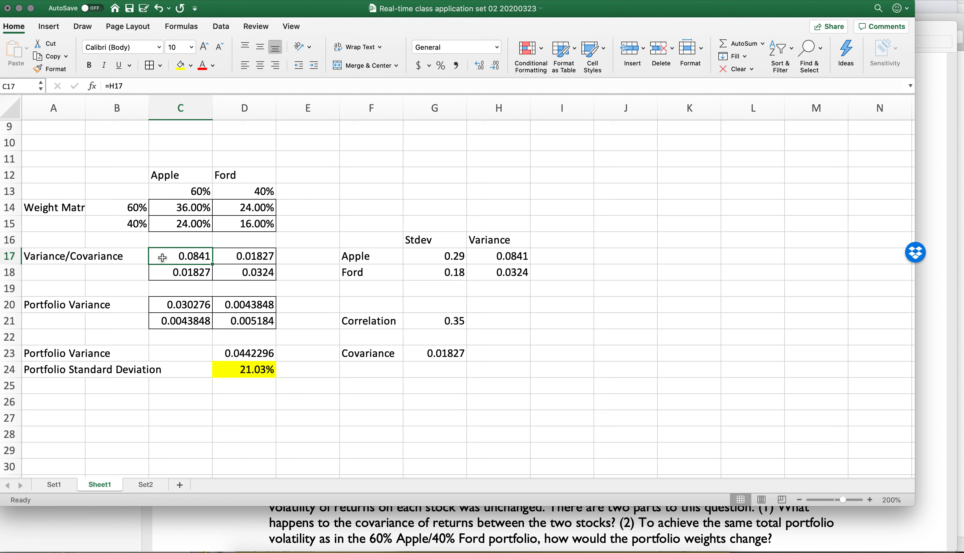
mouse_move(246, 202)
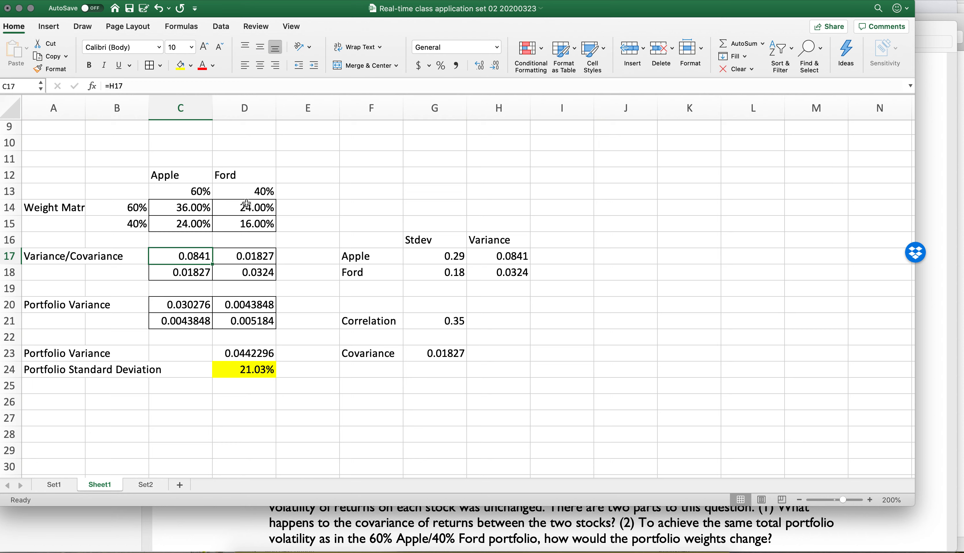
click(243, 223)
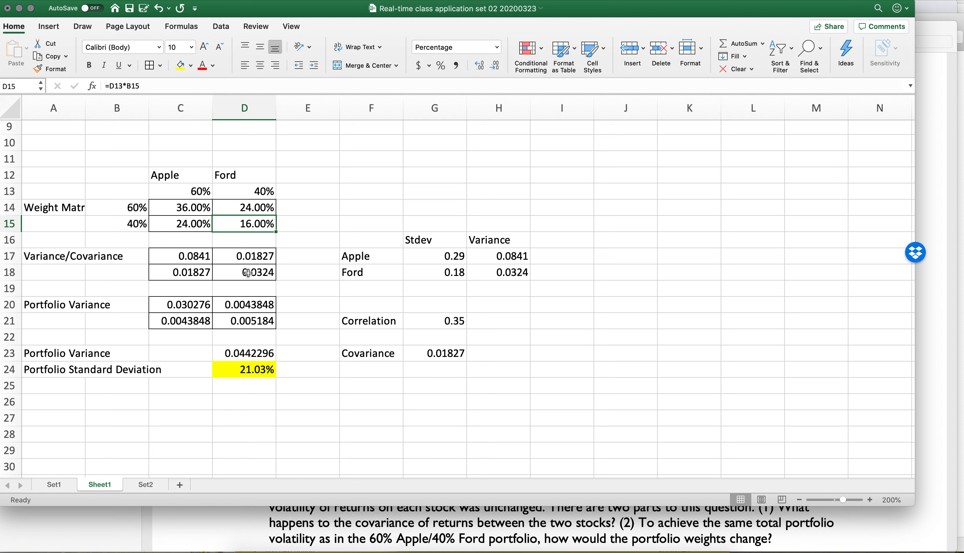
click(244, 271)
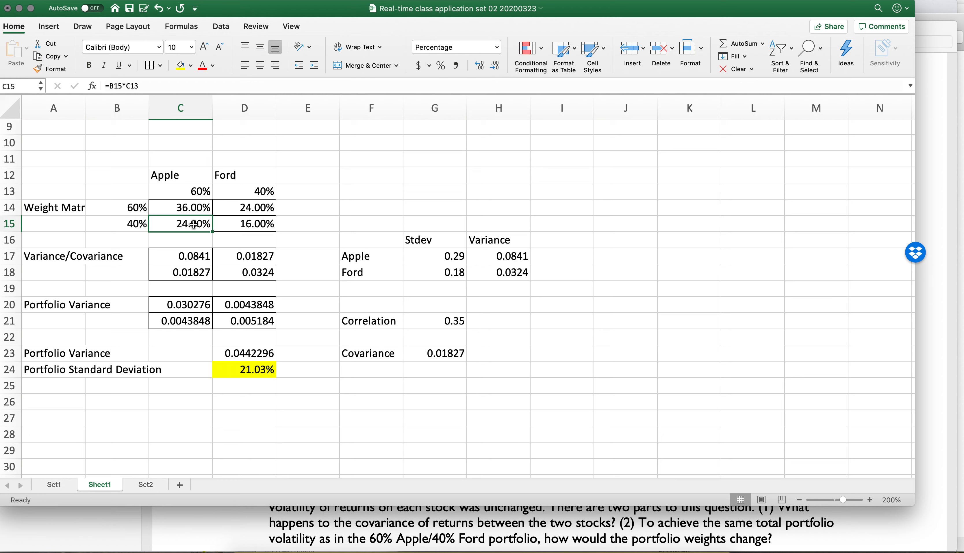
mouse_move(187, 272)
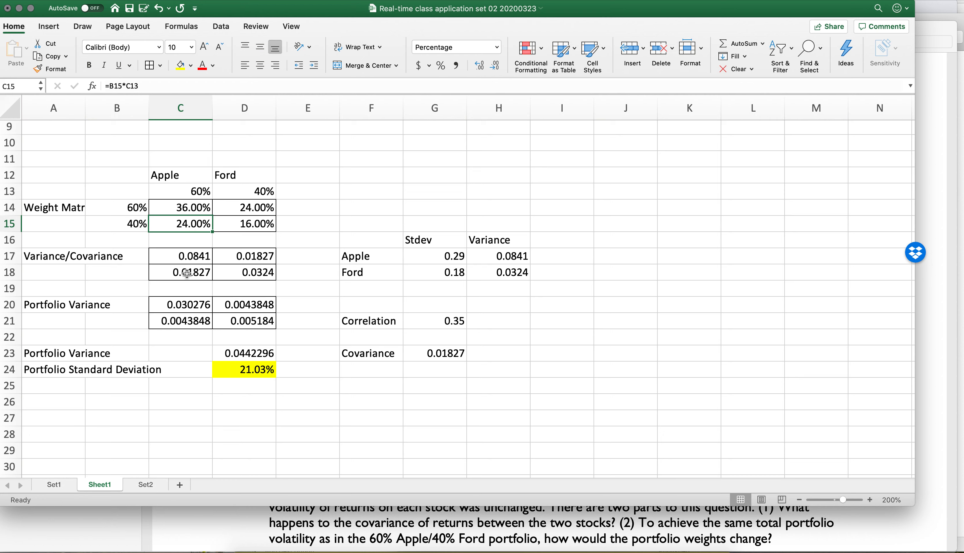
click(181, 272)
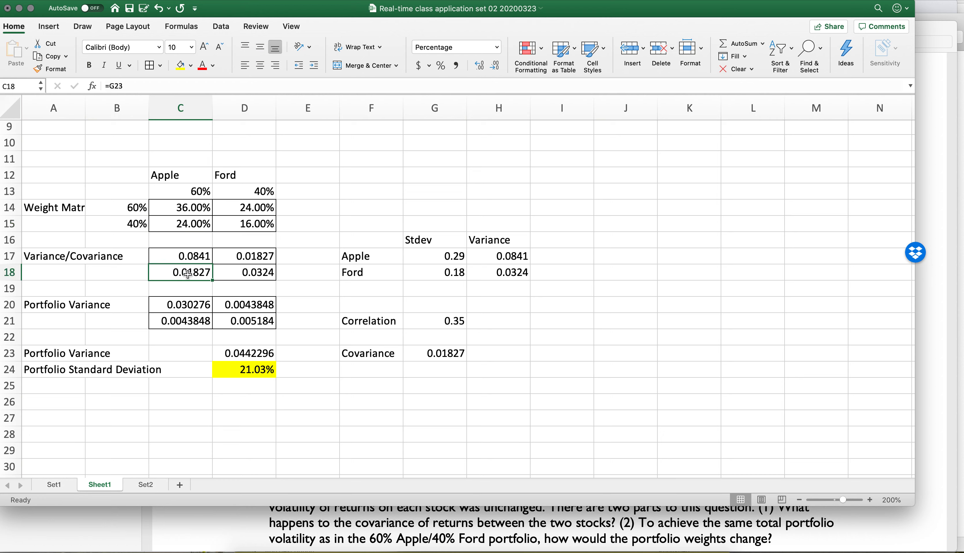
click(244, 256)
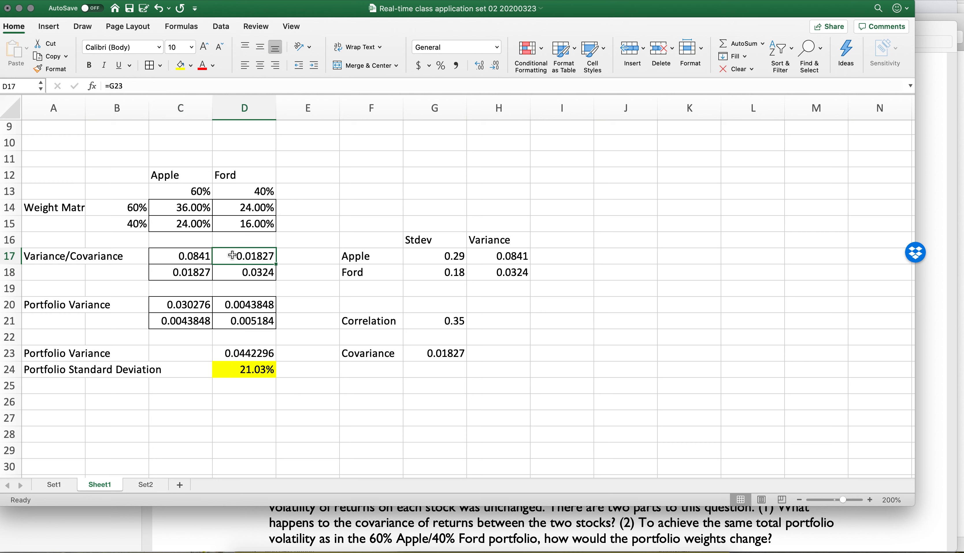
mouse_move(203, 271)
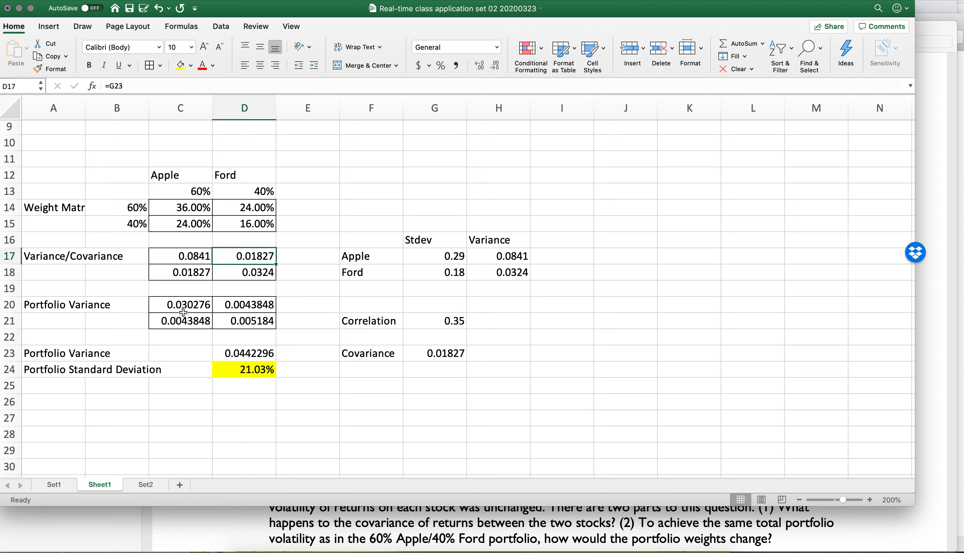
click(181, 304)
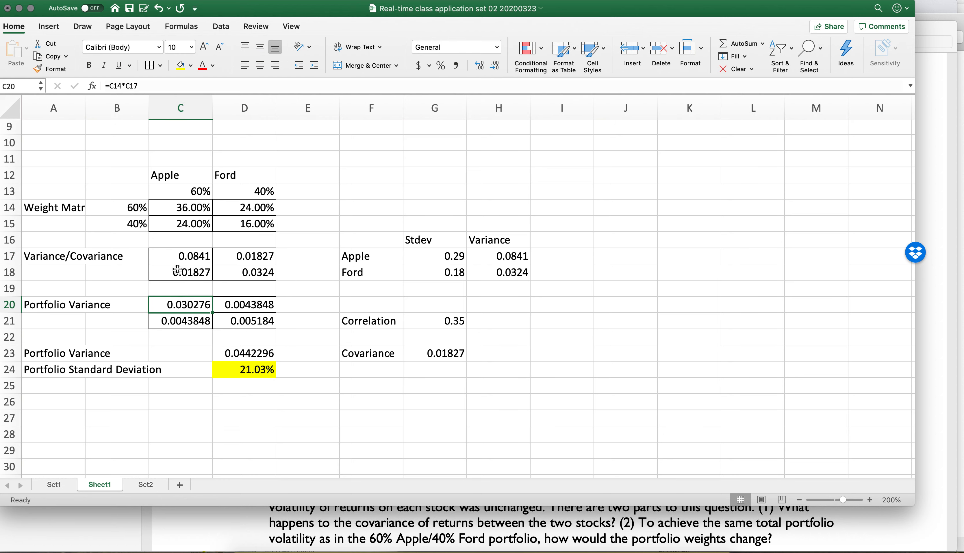
click(180, 255)
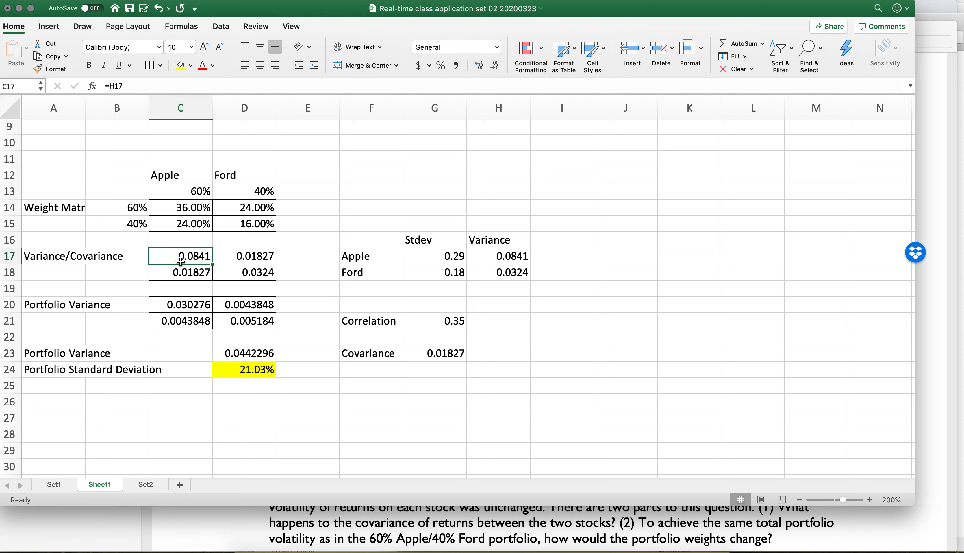
click(180, 303)
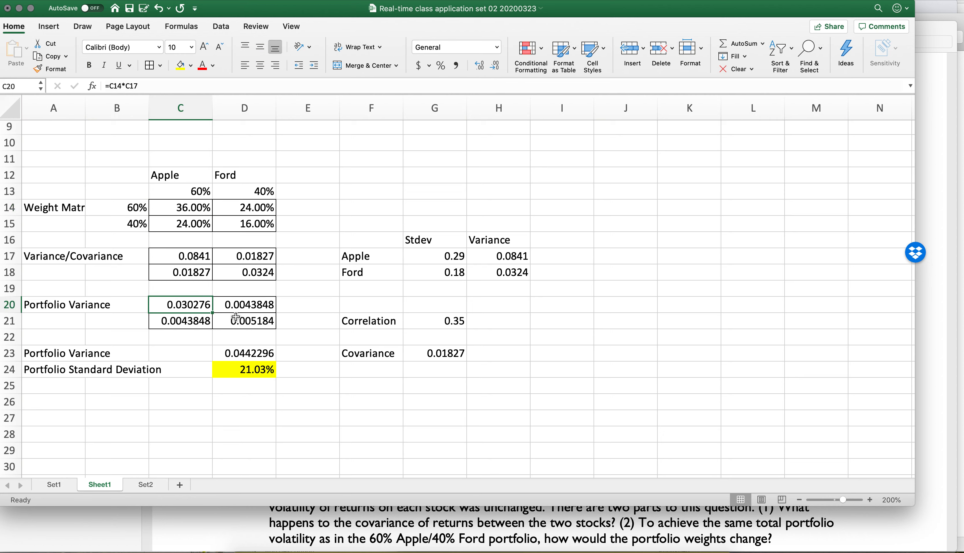
click(243, 352)
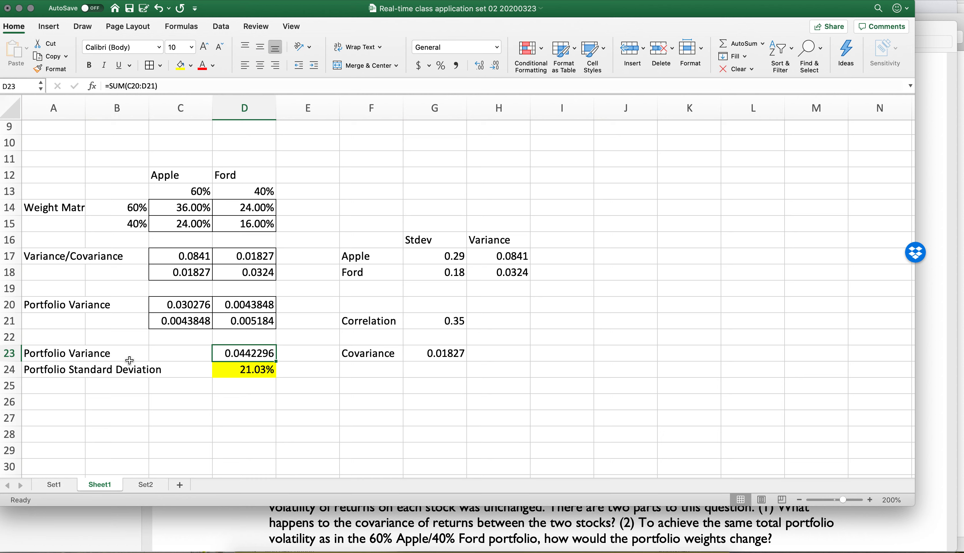
click(244, 370)
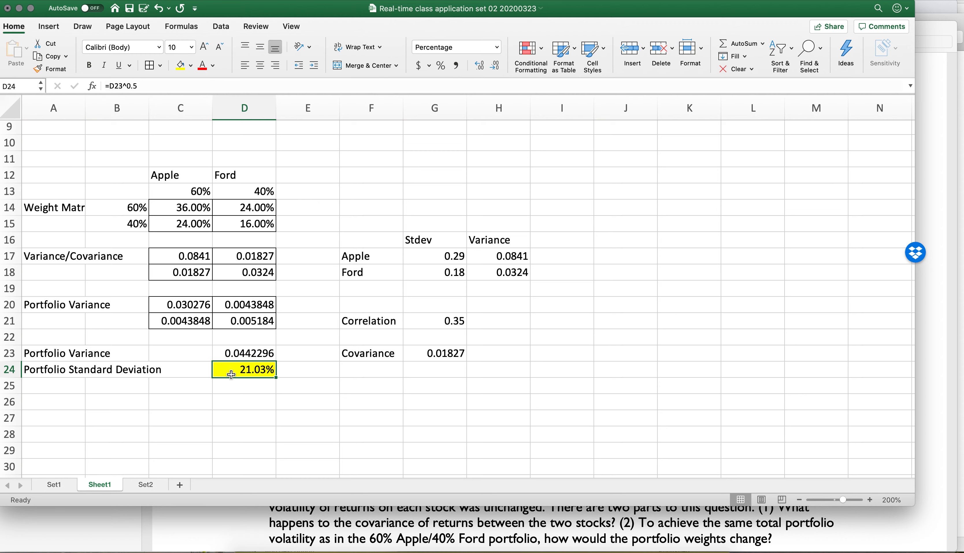
mouse_move(290, 381)
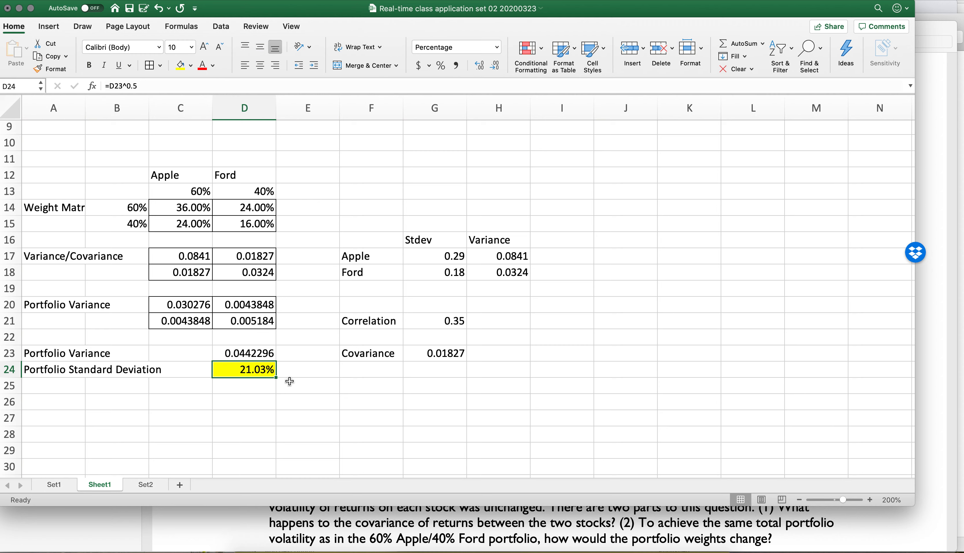